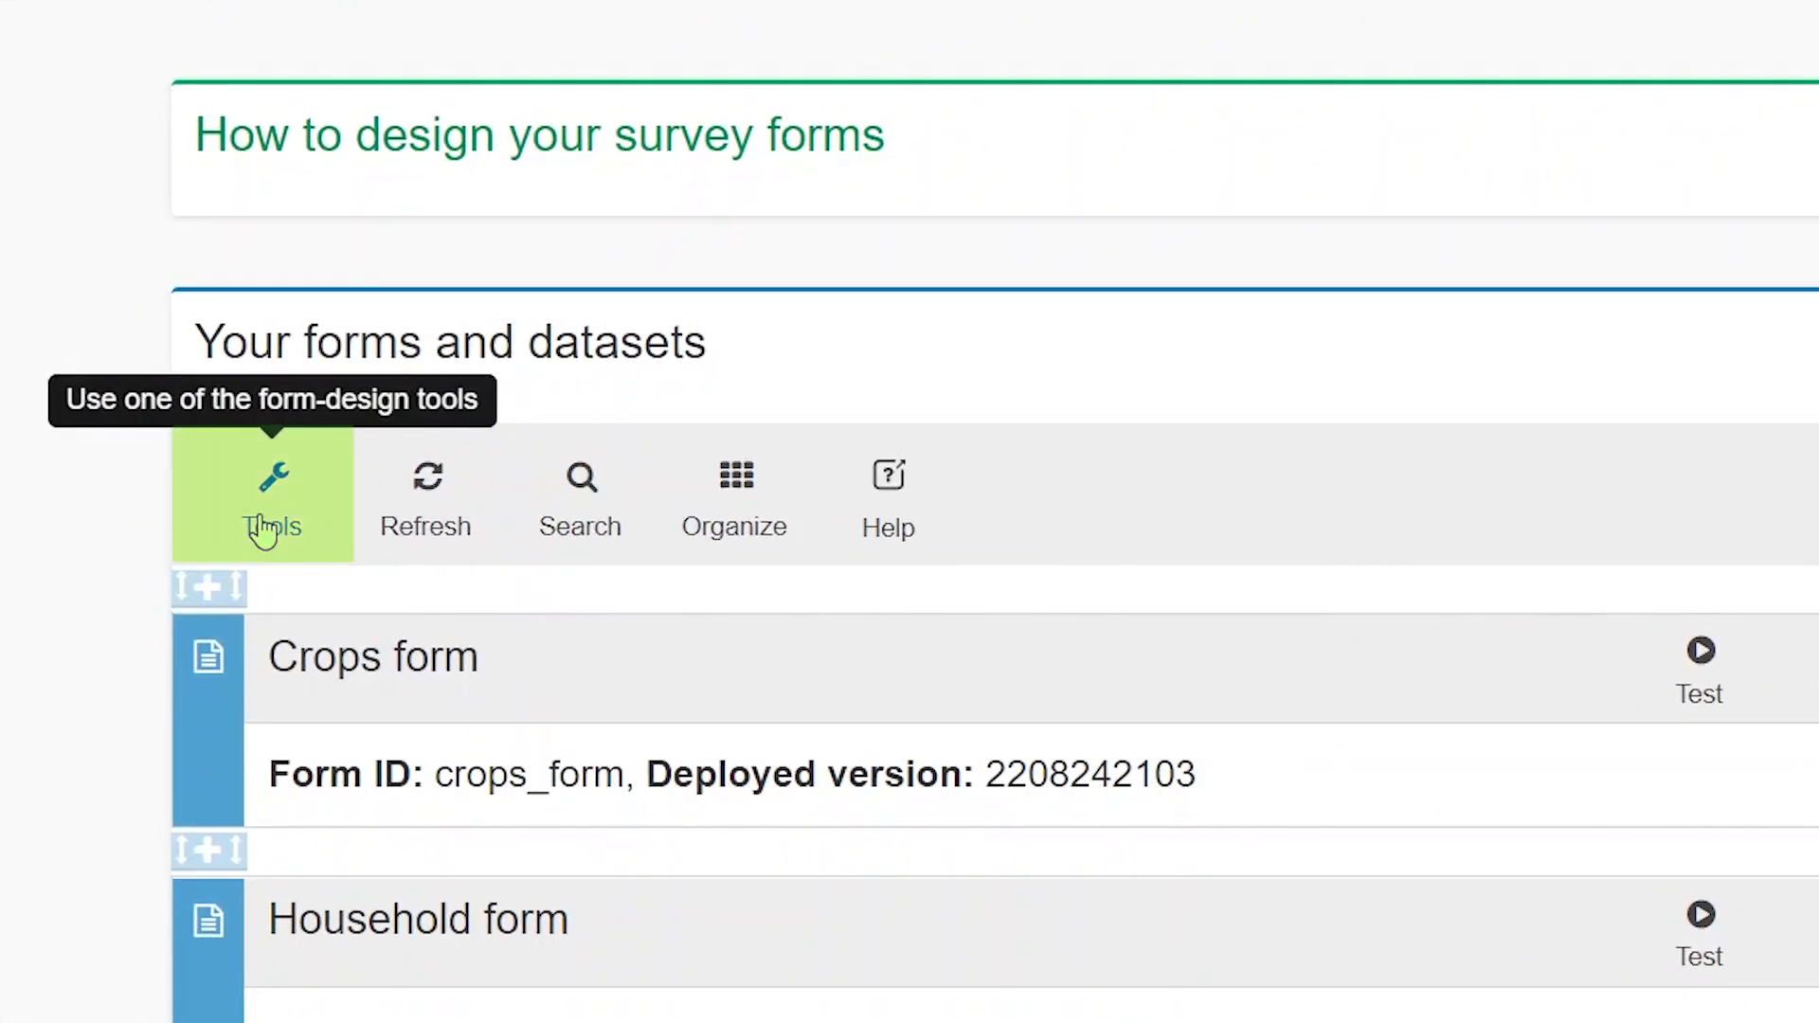
# Choose Tools > Create new key to open the Key Generator
pyautogui.click(270, 492)
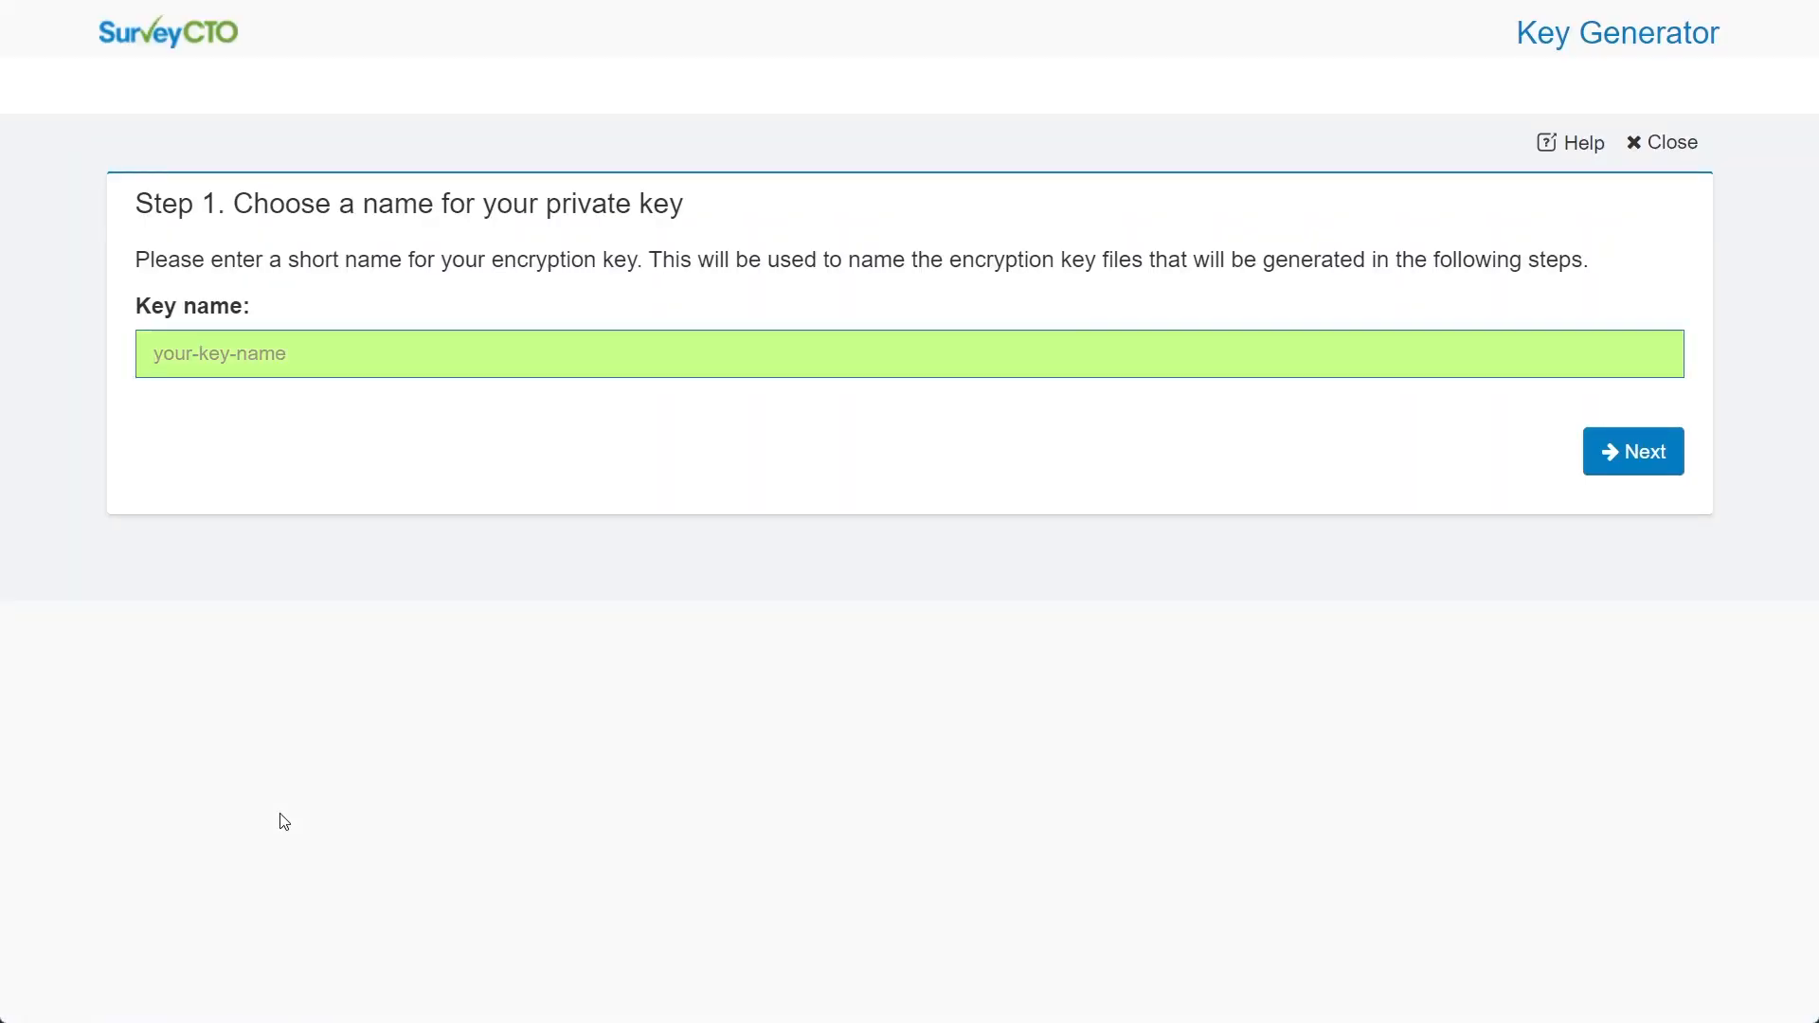
# Name the private encryption key 'My first key' and continue
pyautogui.write('My first')
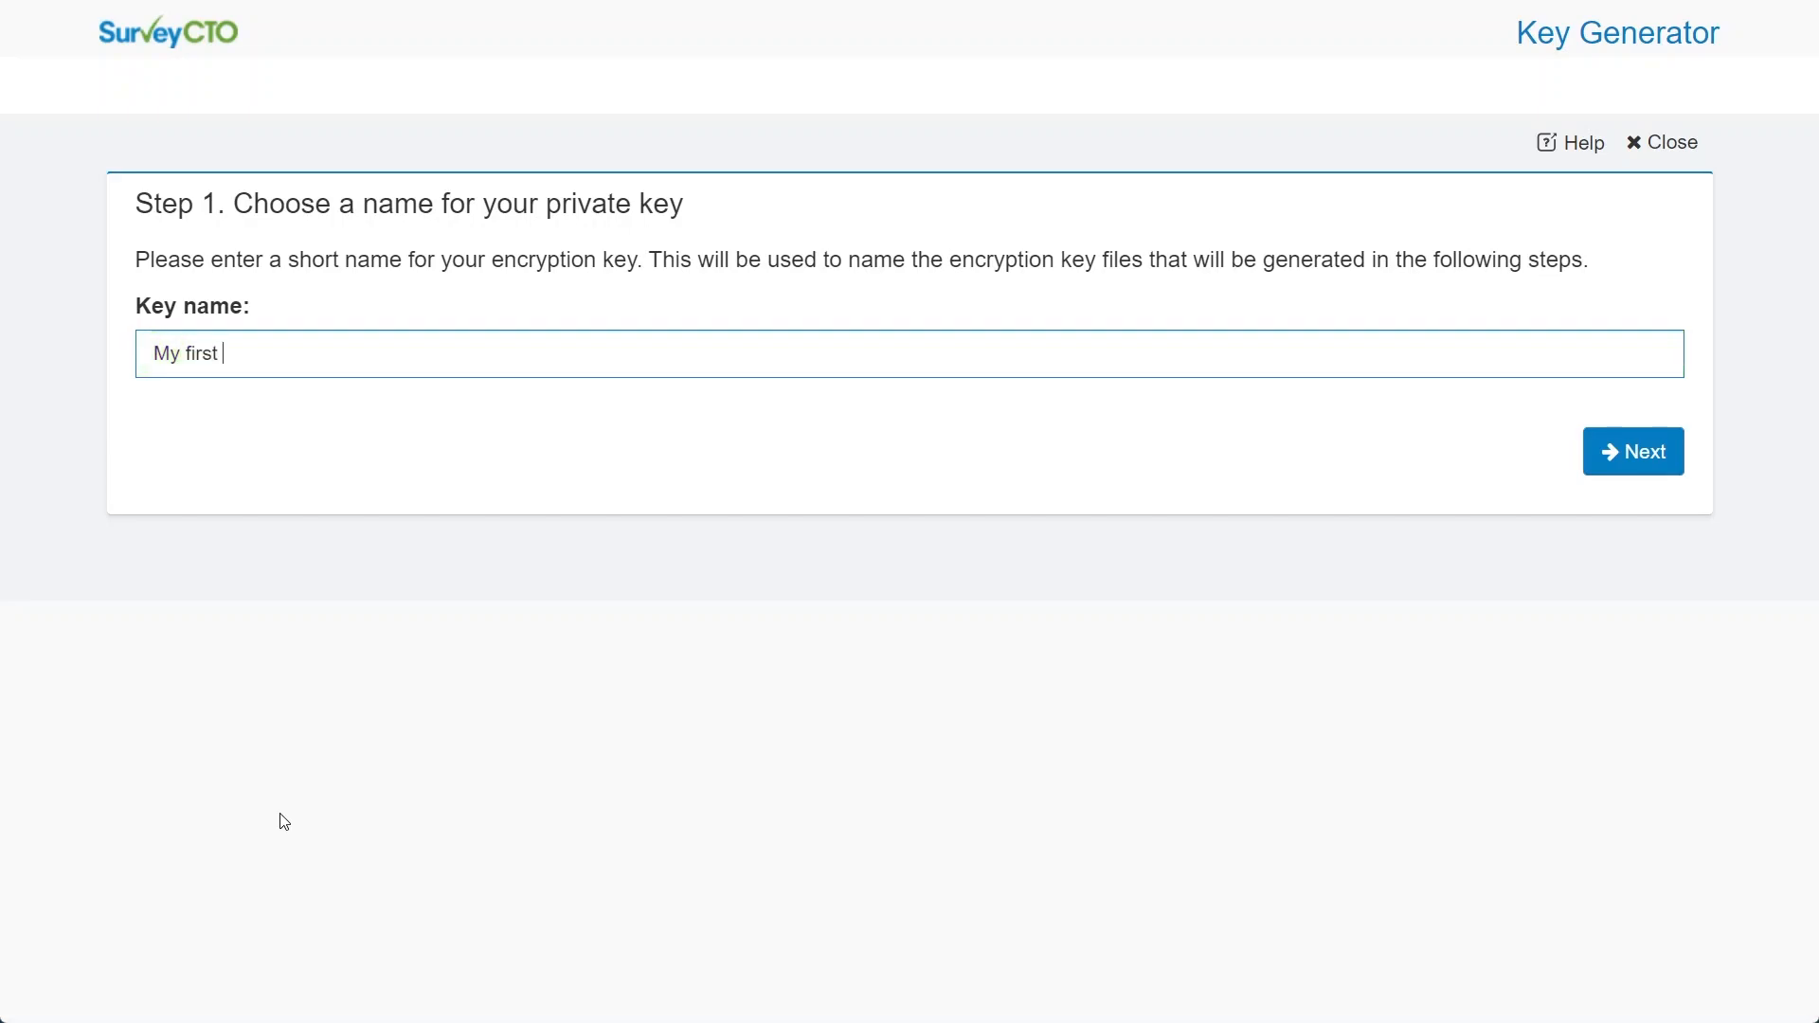
pyautogui.write('key')
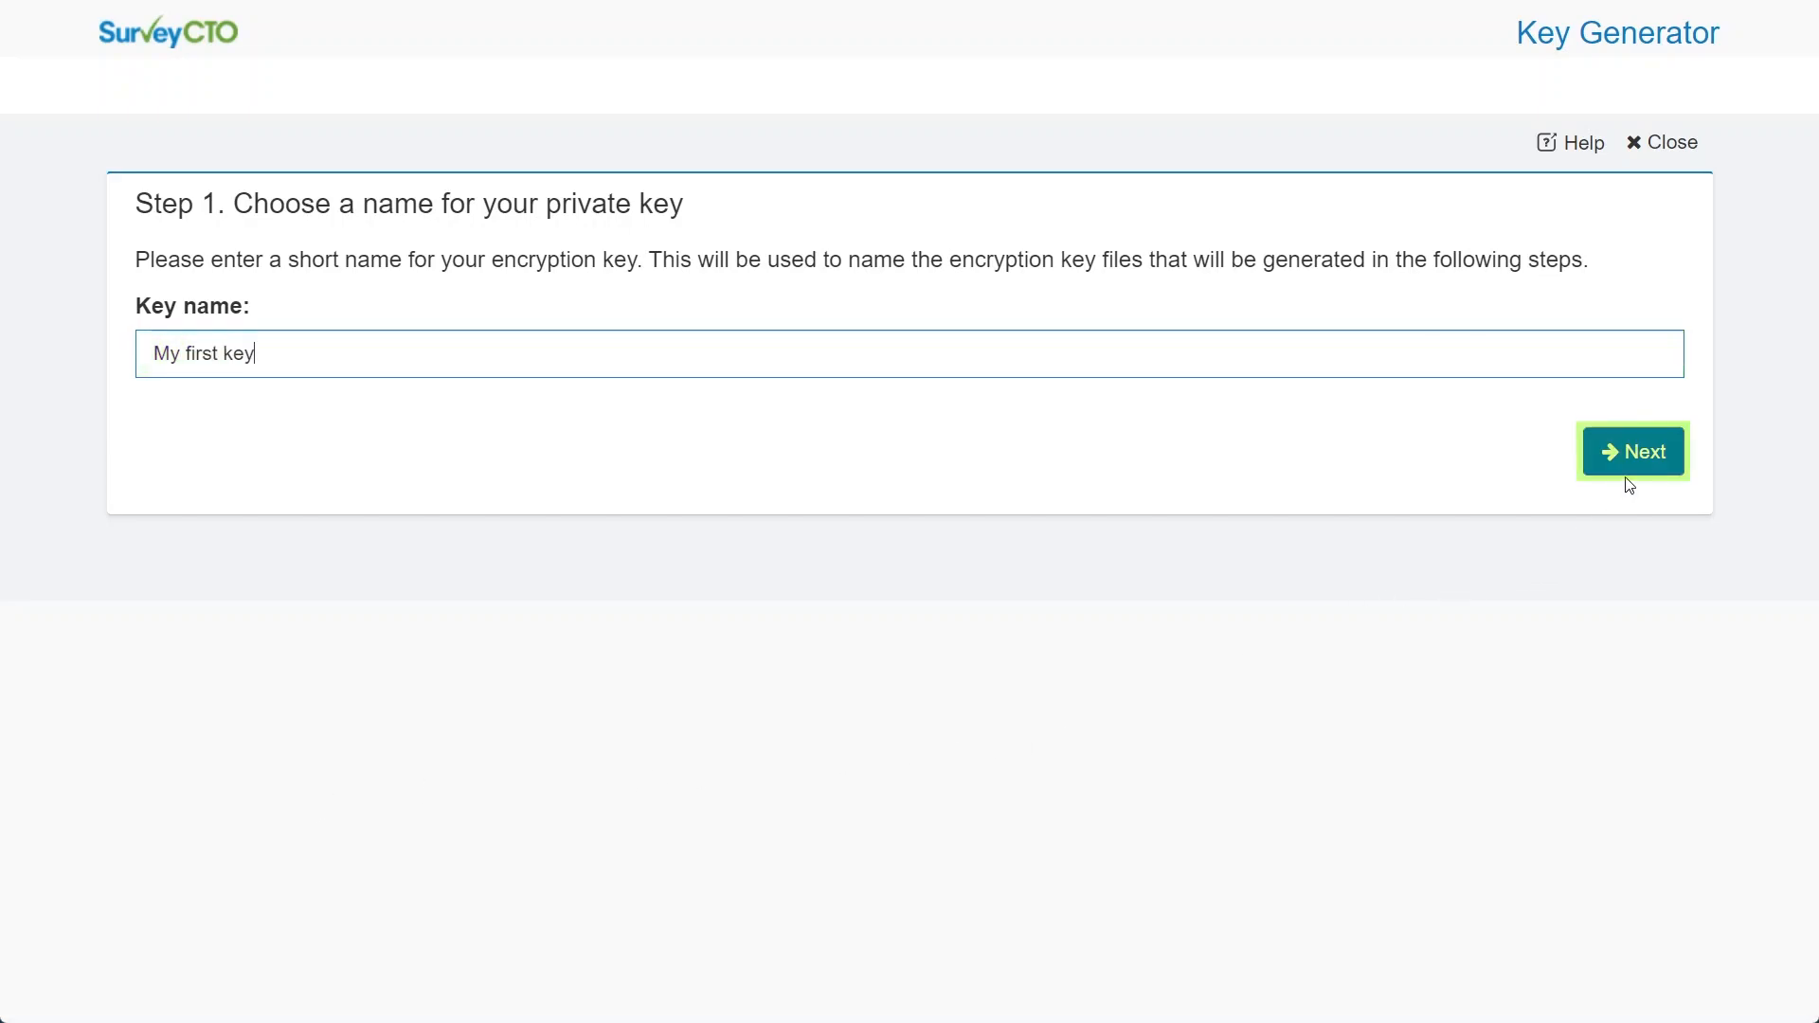
pyautogui.click(1631, 450)
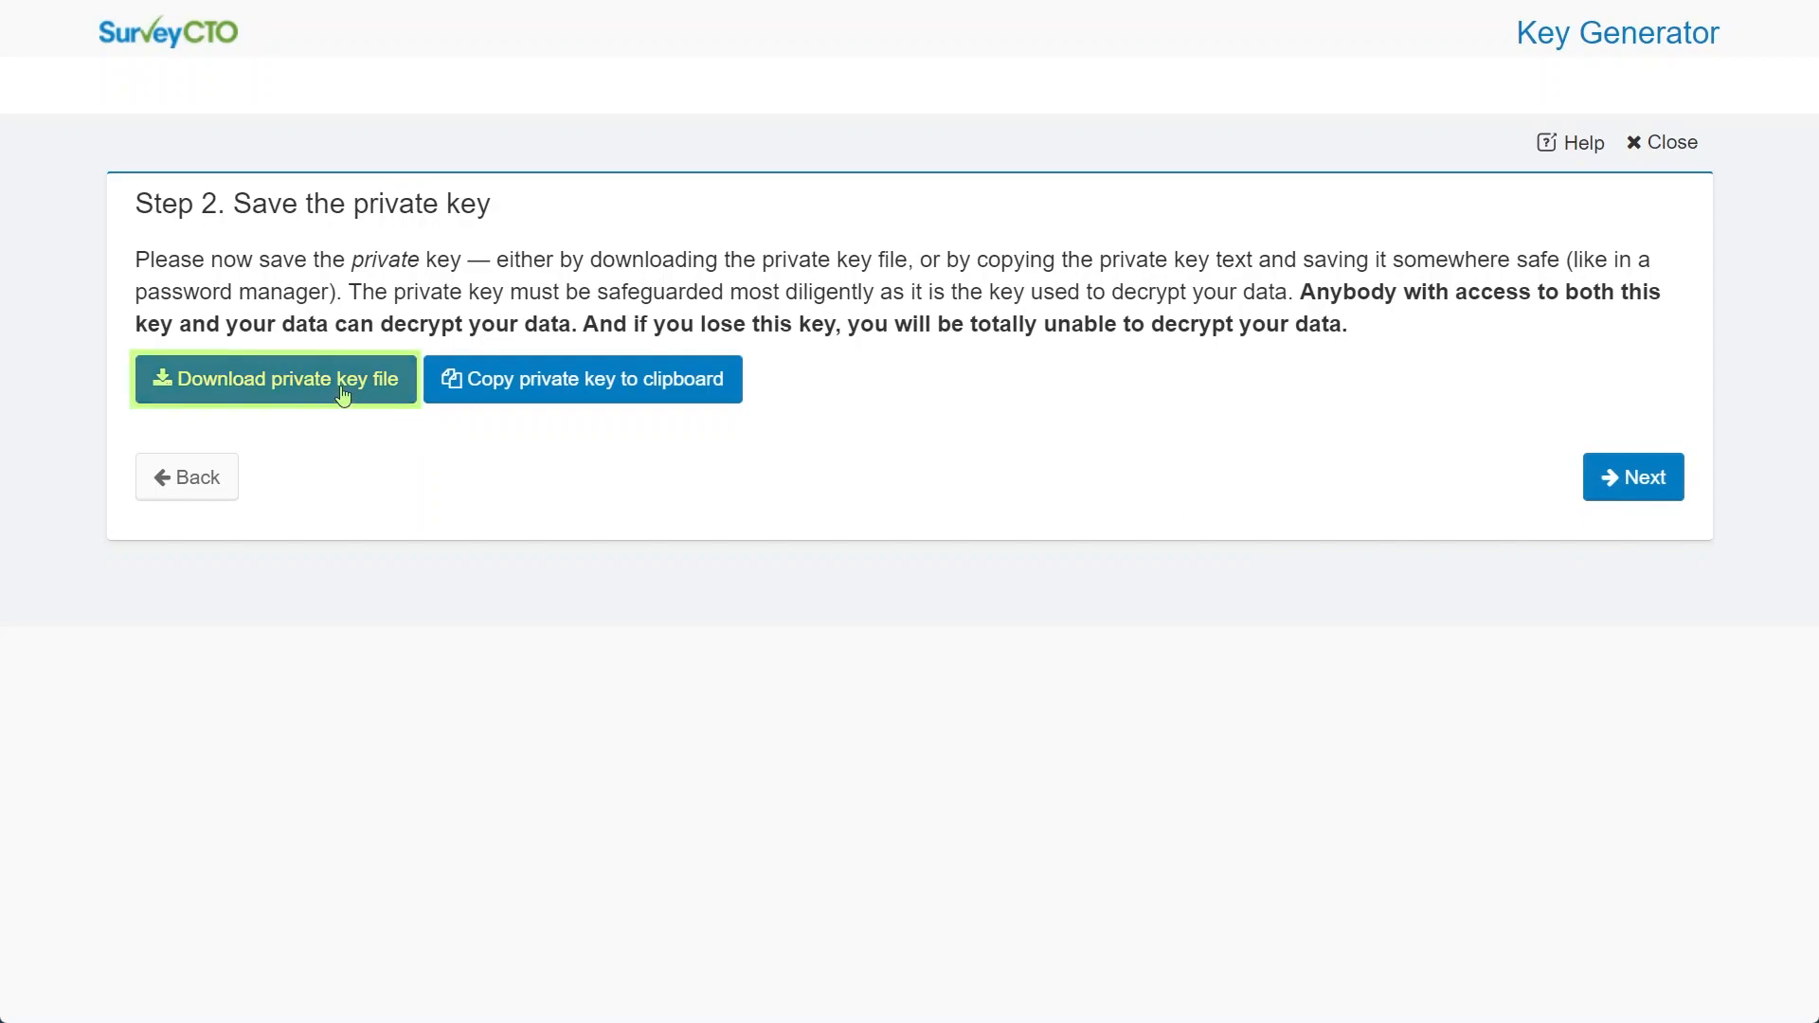
# Download the private key file and advance to the public key step
pyautogui.click(275, 379)
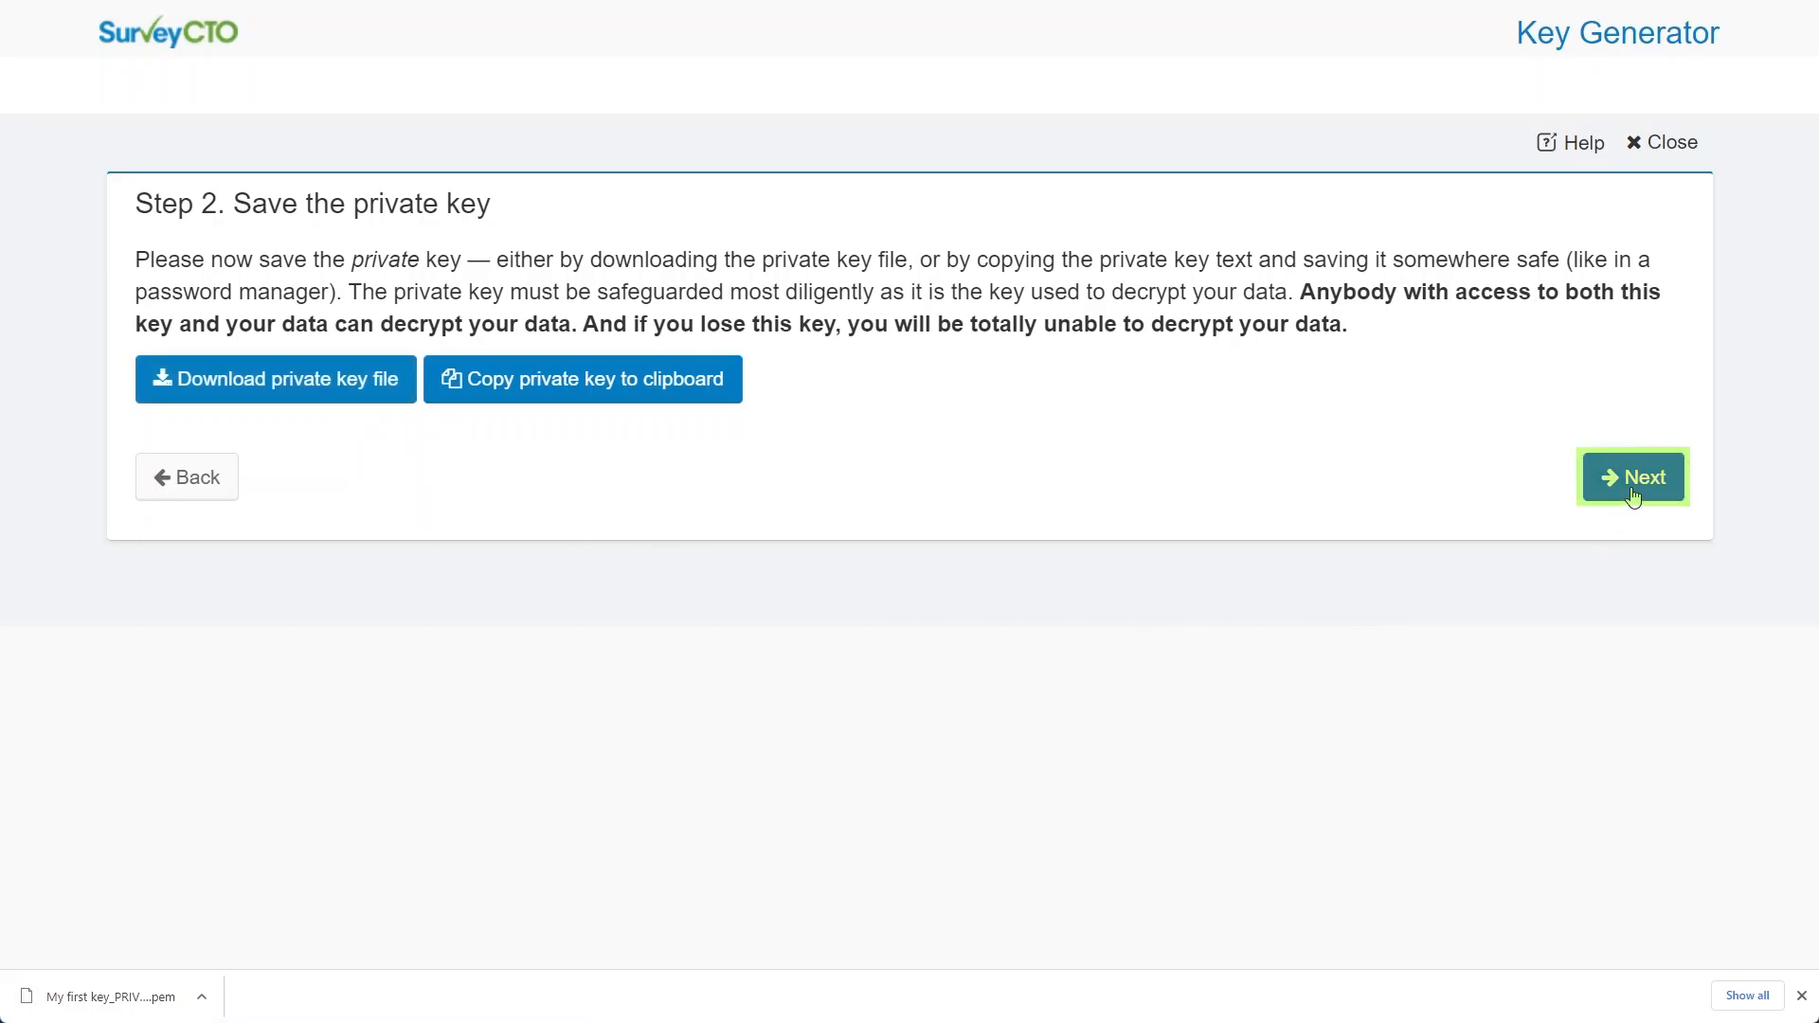
pyautogui.click(1632, 476)
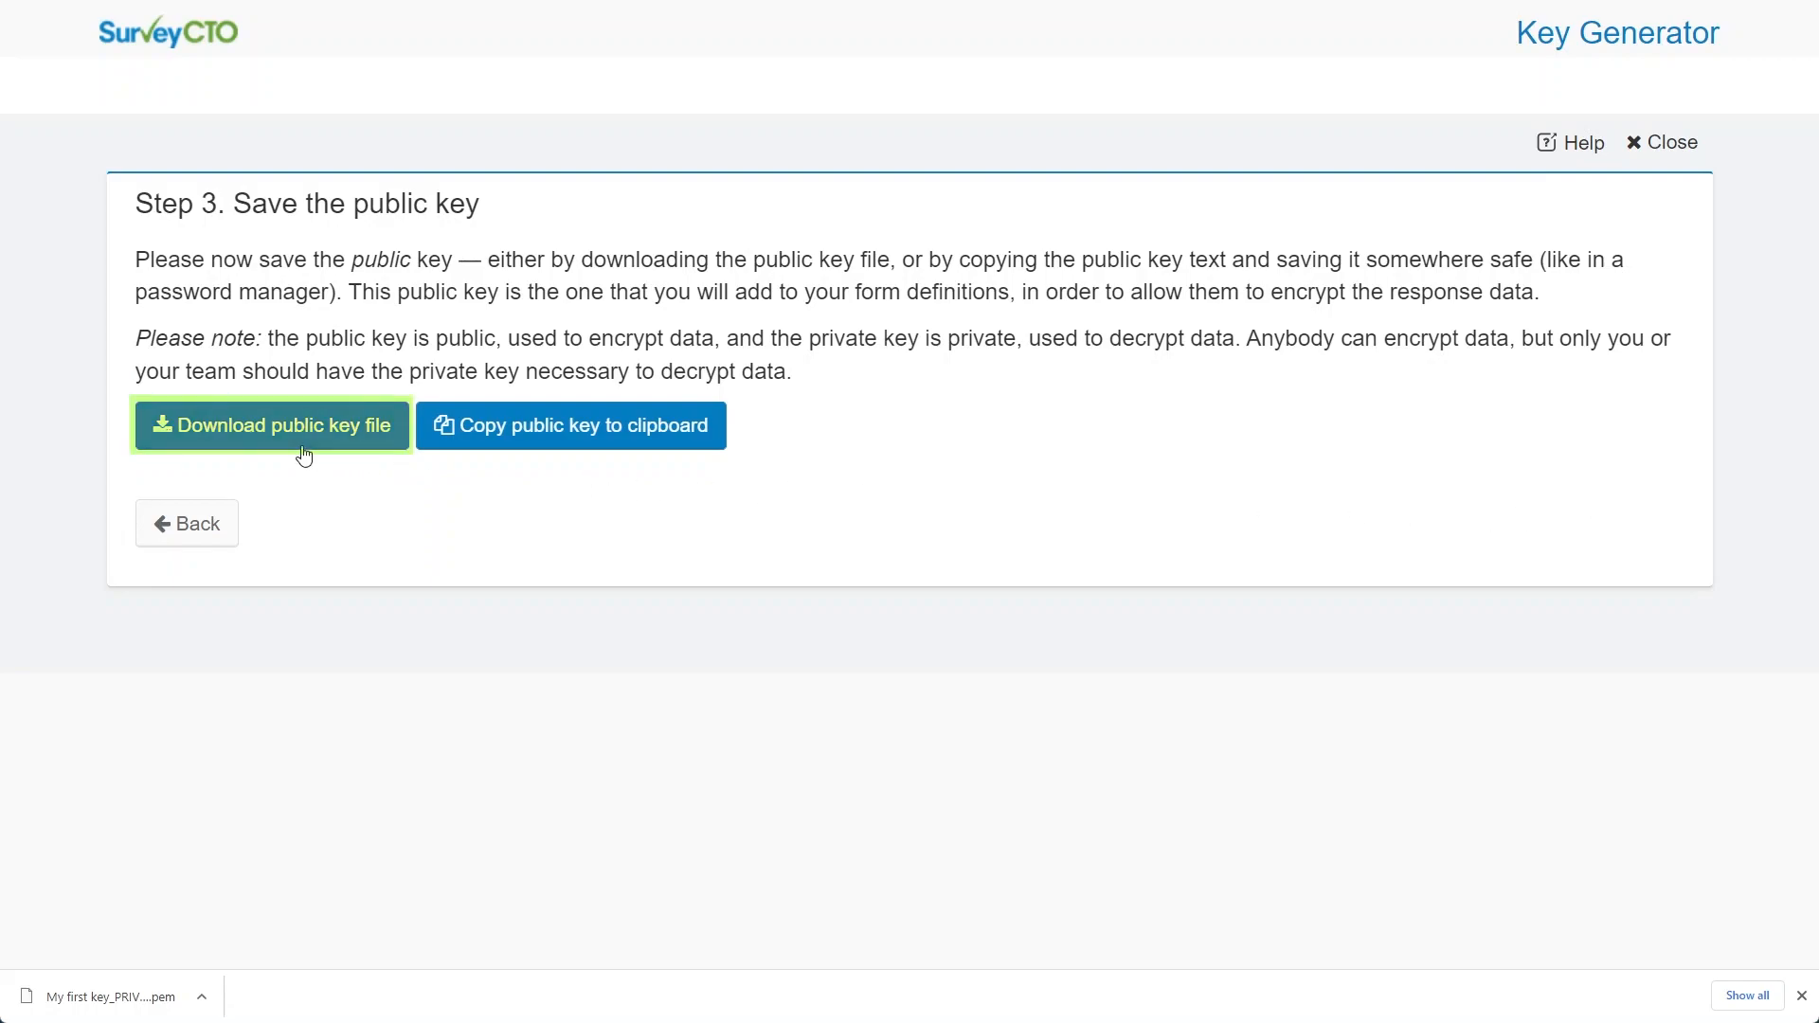
# Download the public key file for My first key
pyautogui.click(272, 424)
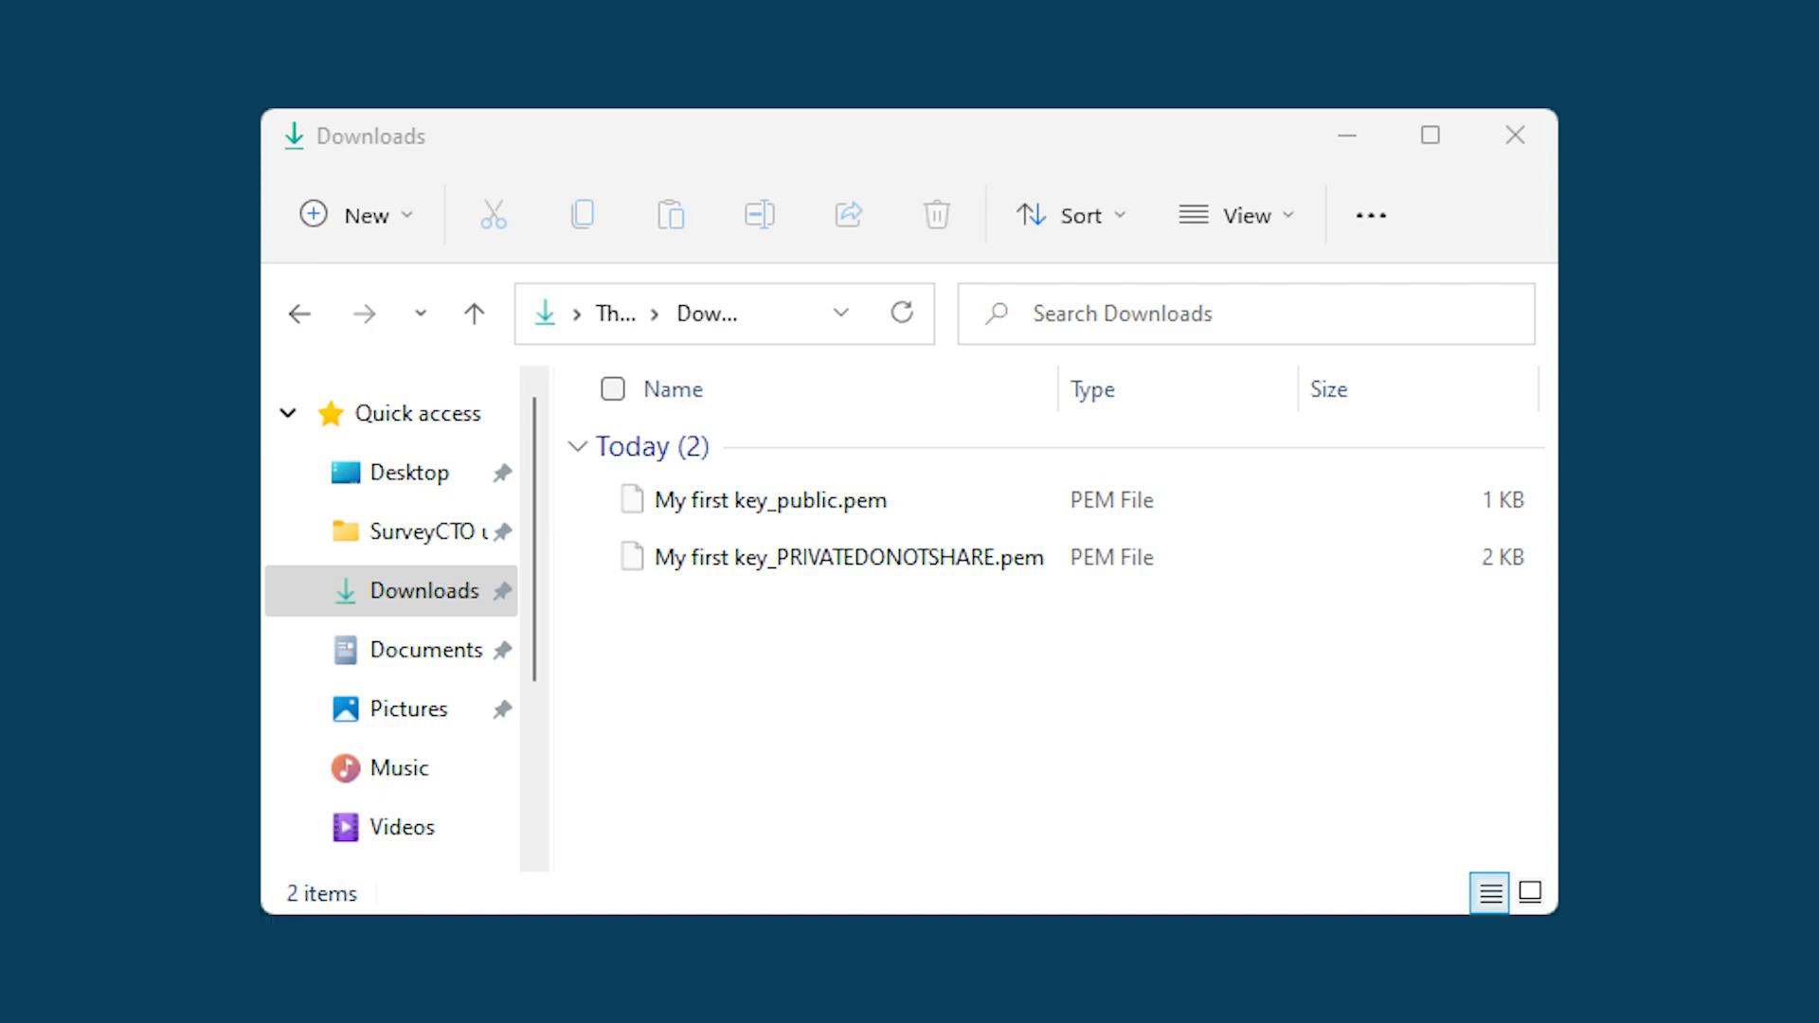
# Confirm My first key_public.pem is in the Downloads folder
pyautogui.click(768, 500)
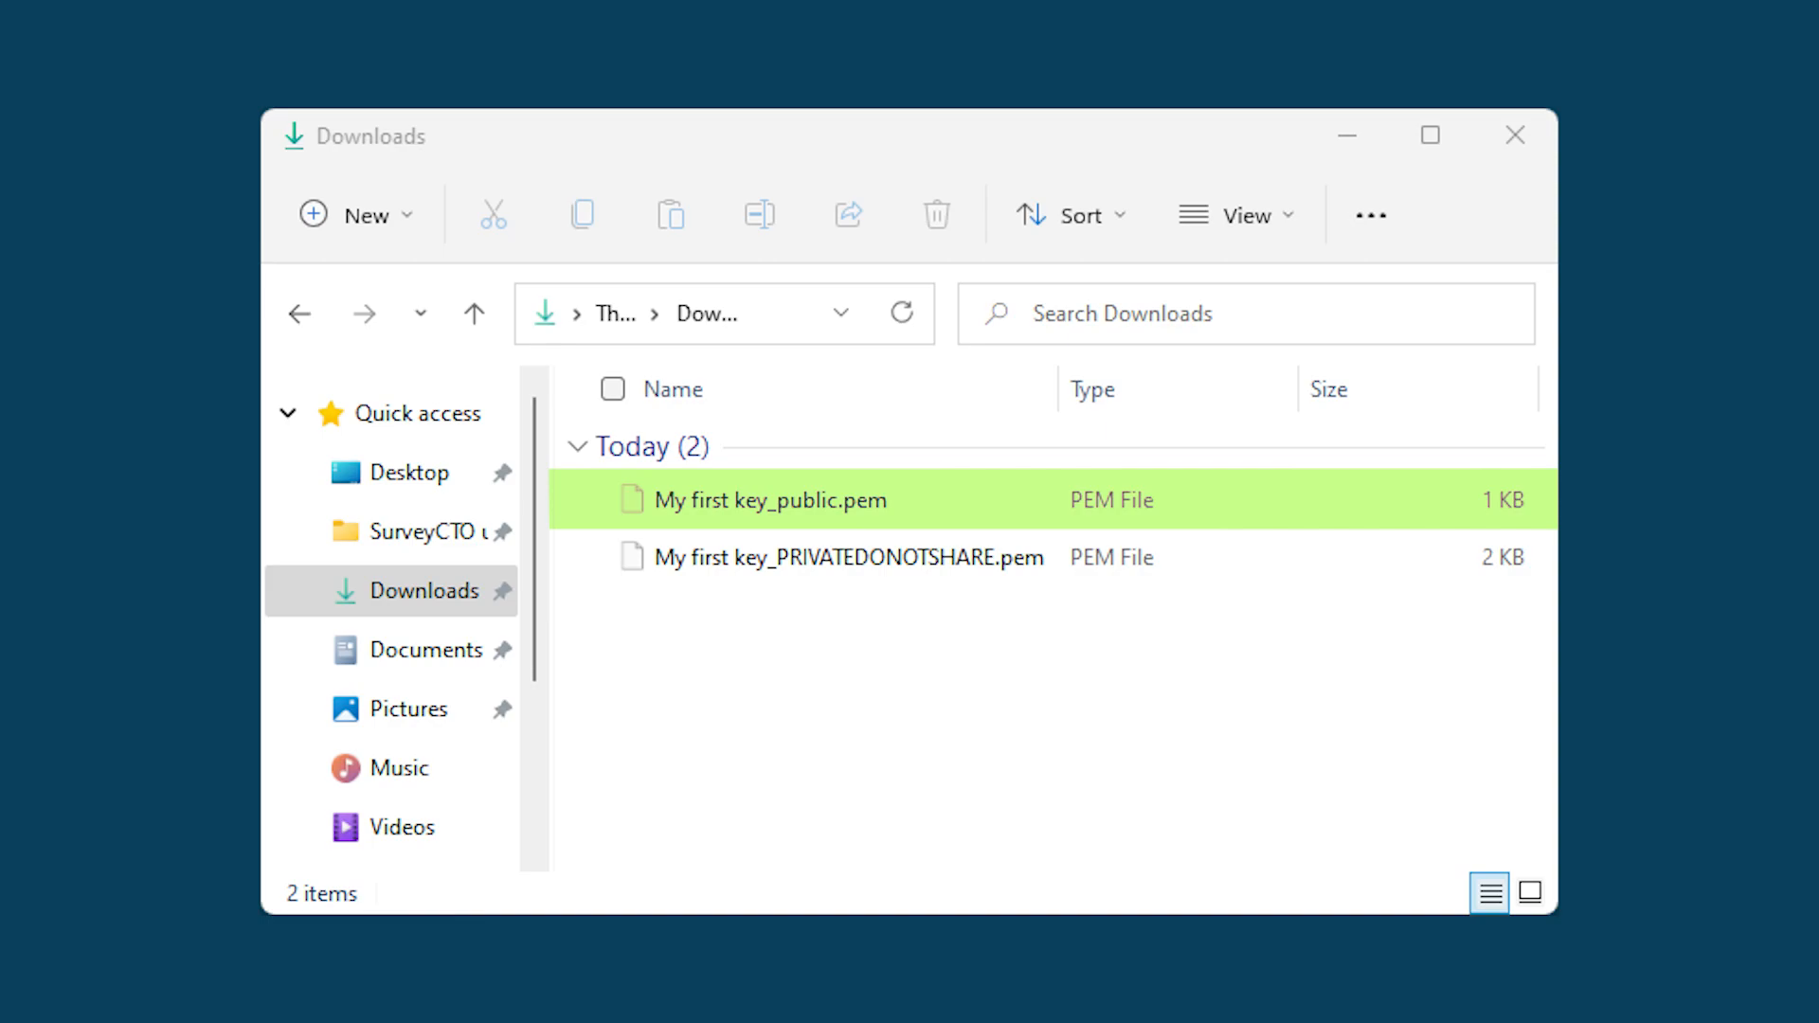
pyautogui.click(812, 557)
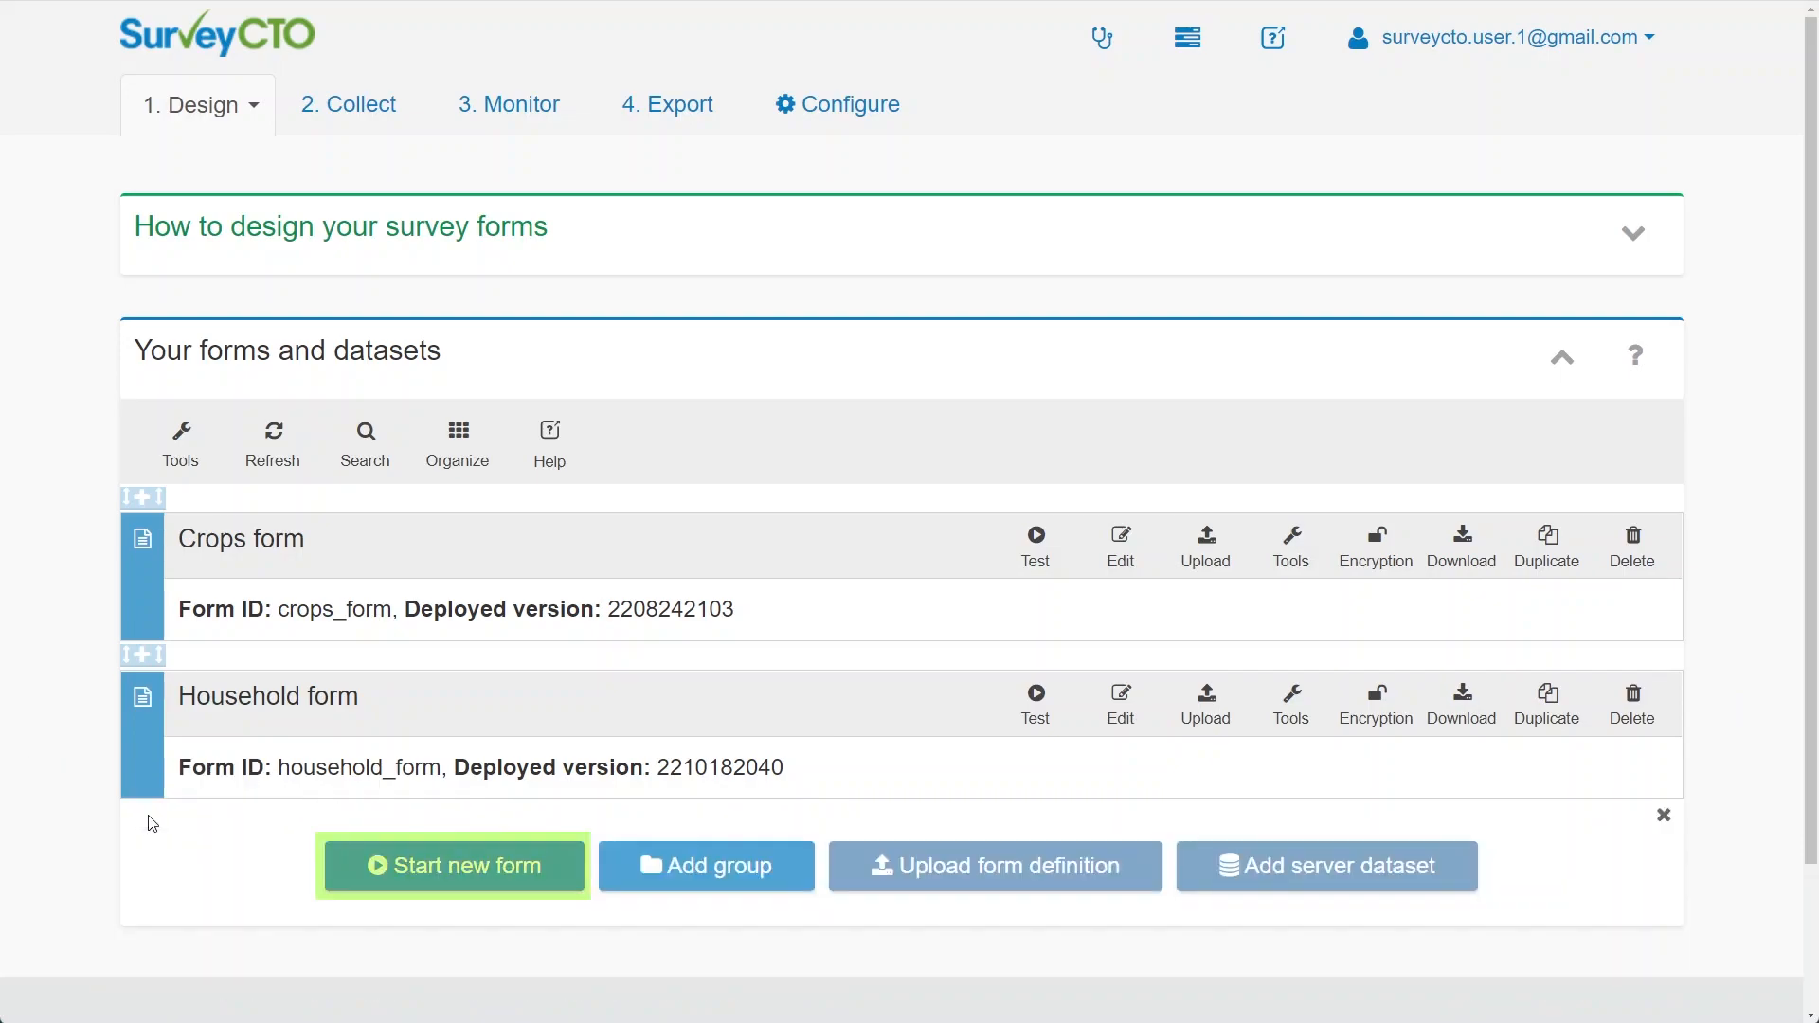
# Start 'My first encrypted form' with encryption requested under advanced options
pyautogui.click(451, 865)
pyautogui.write('My first encrypted form')
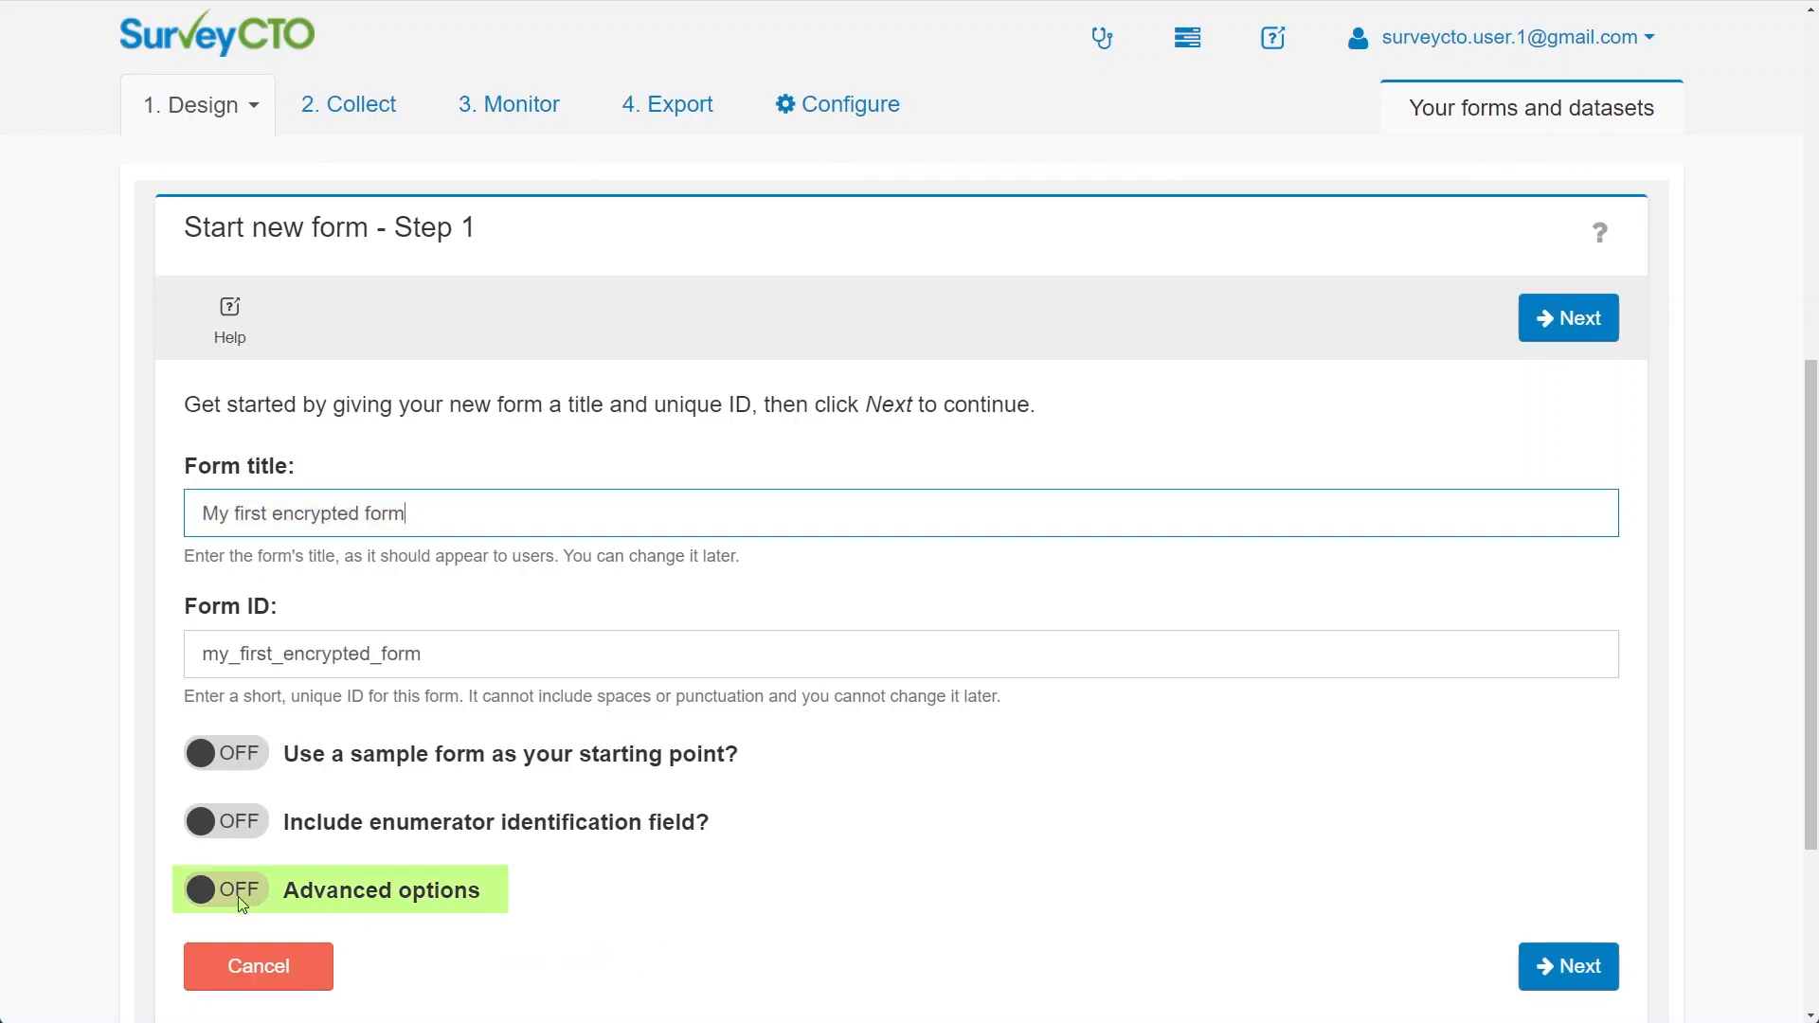
pyautogui.click(226, 889)
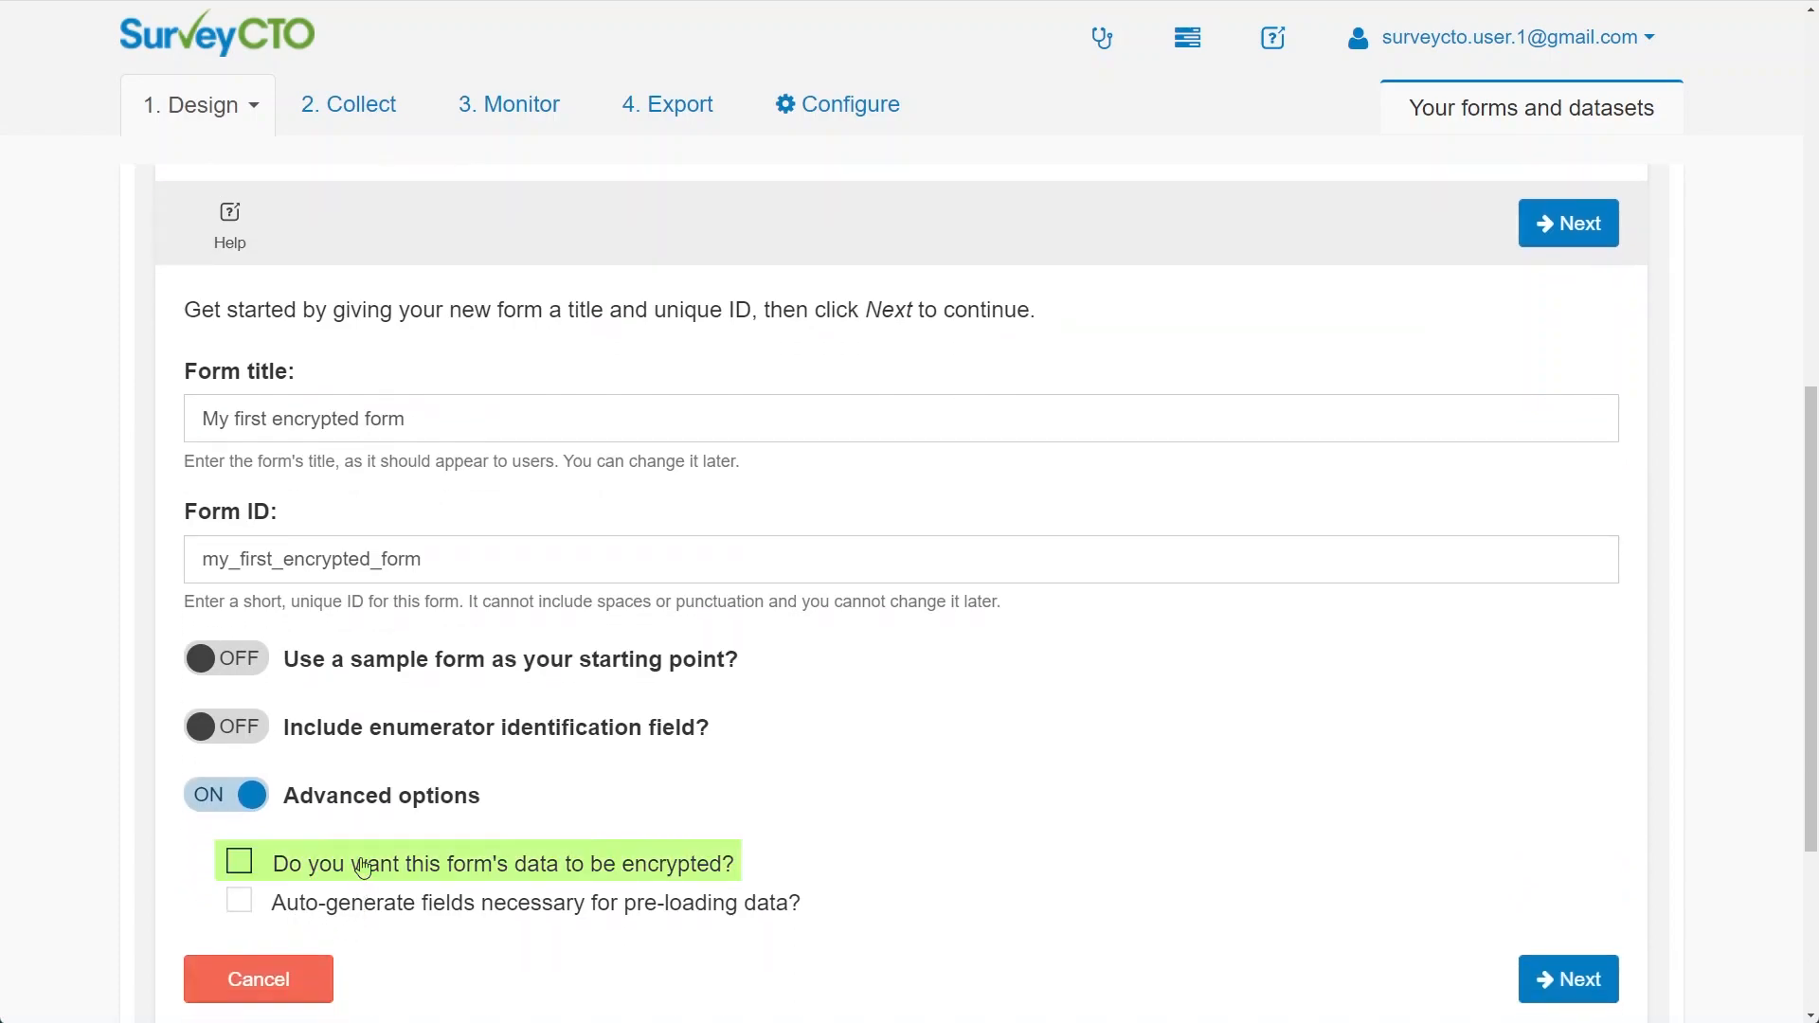
pyautogui.click(237, 862)
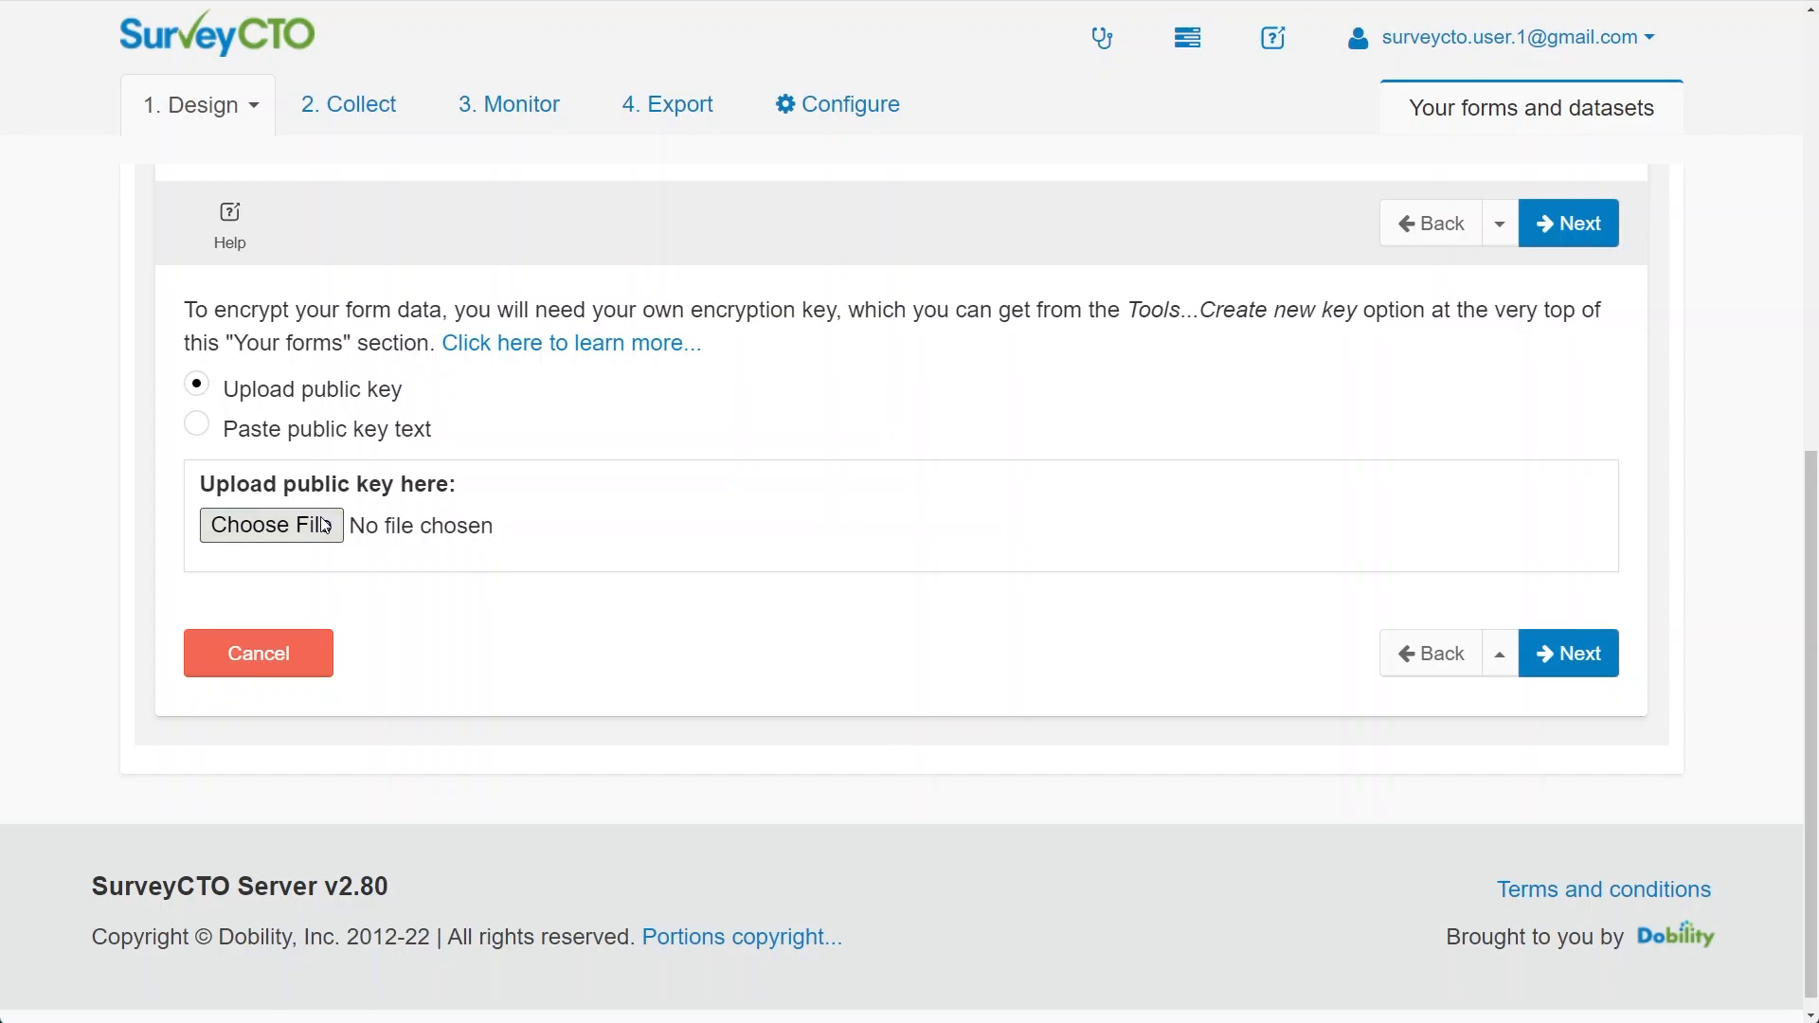
# Upload My first key_public.pem and create the encrypted form
pyautogui.click(270, 524)
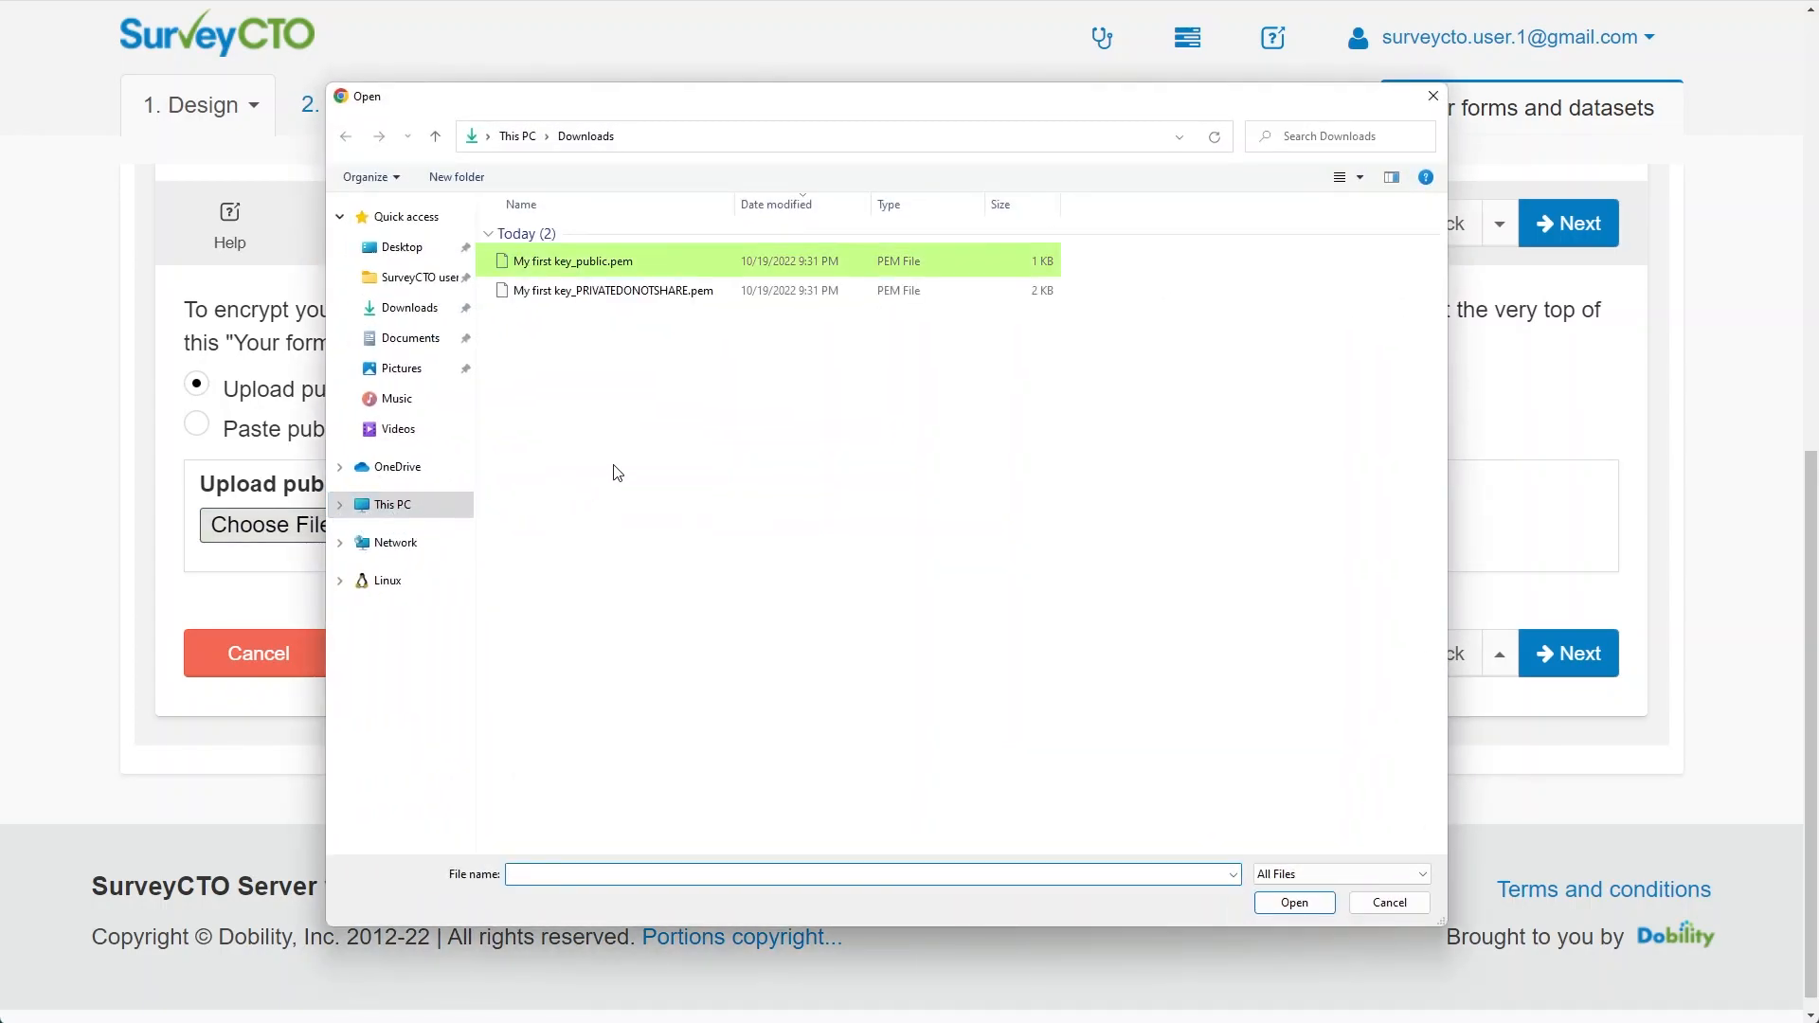
pyautogui.click(567, 260)
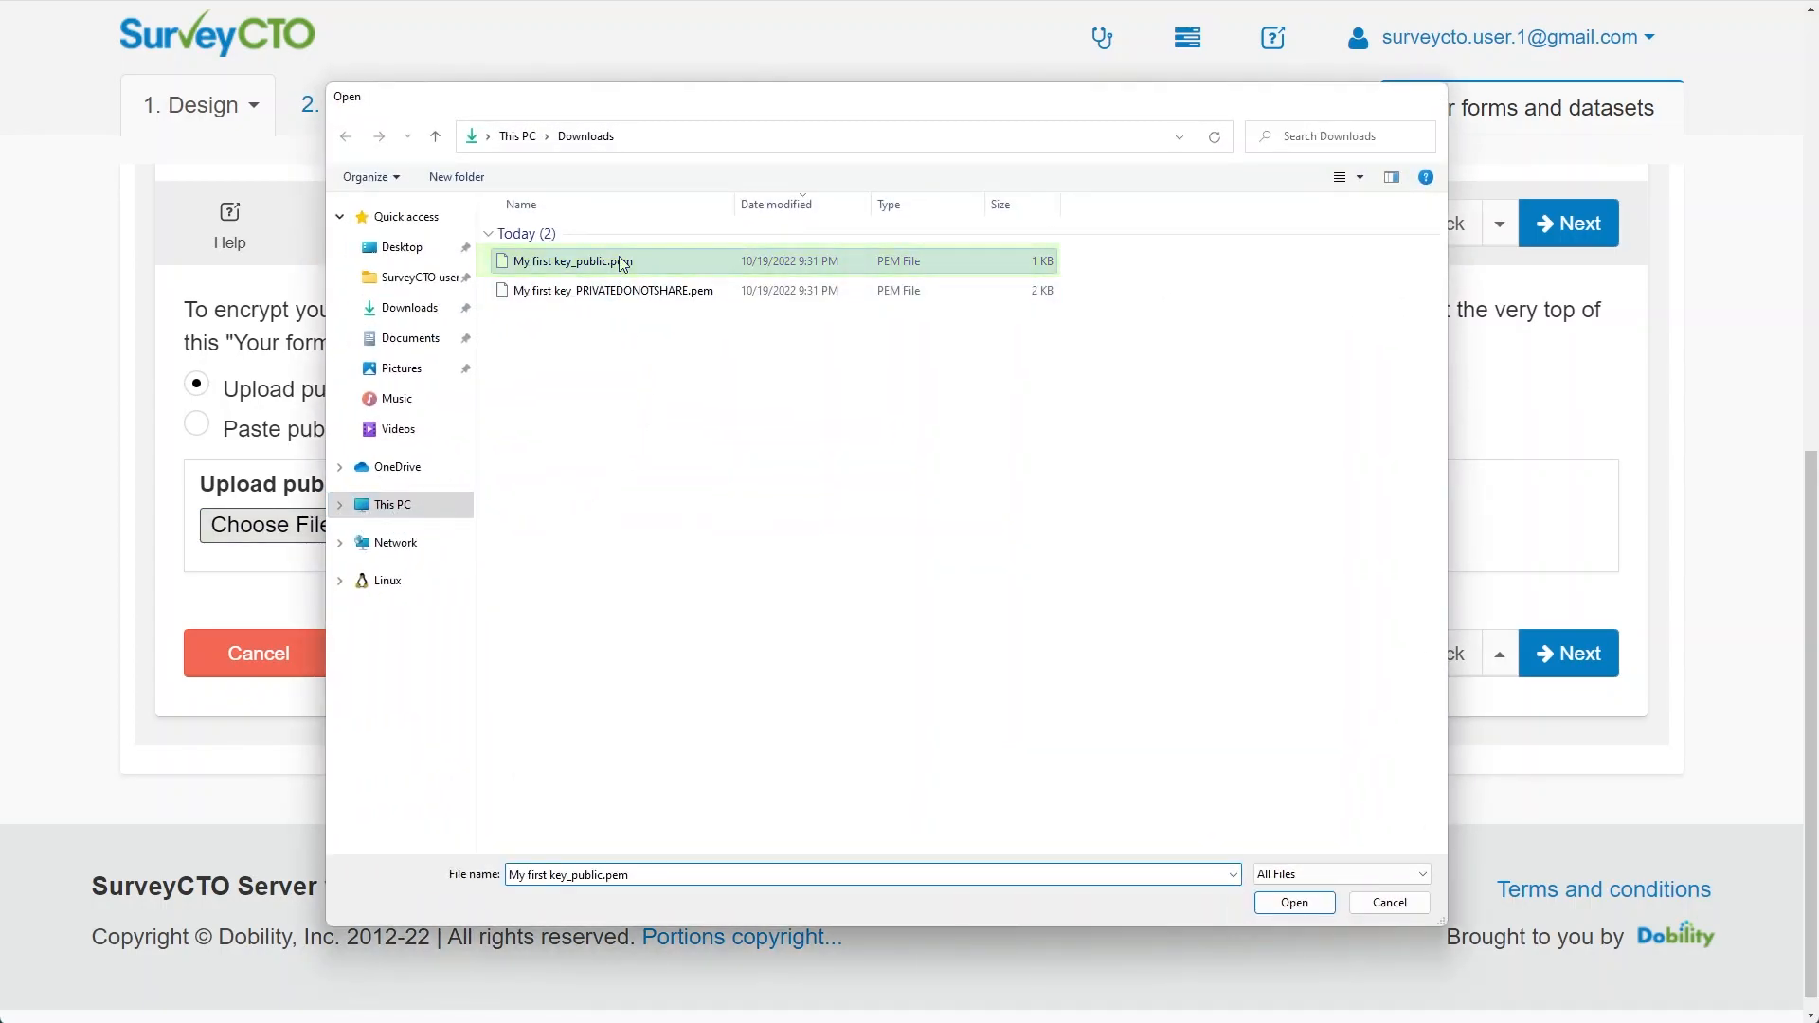
pyautogui.click(1292, 903)
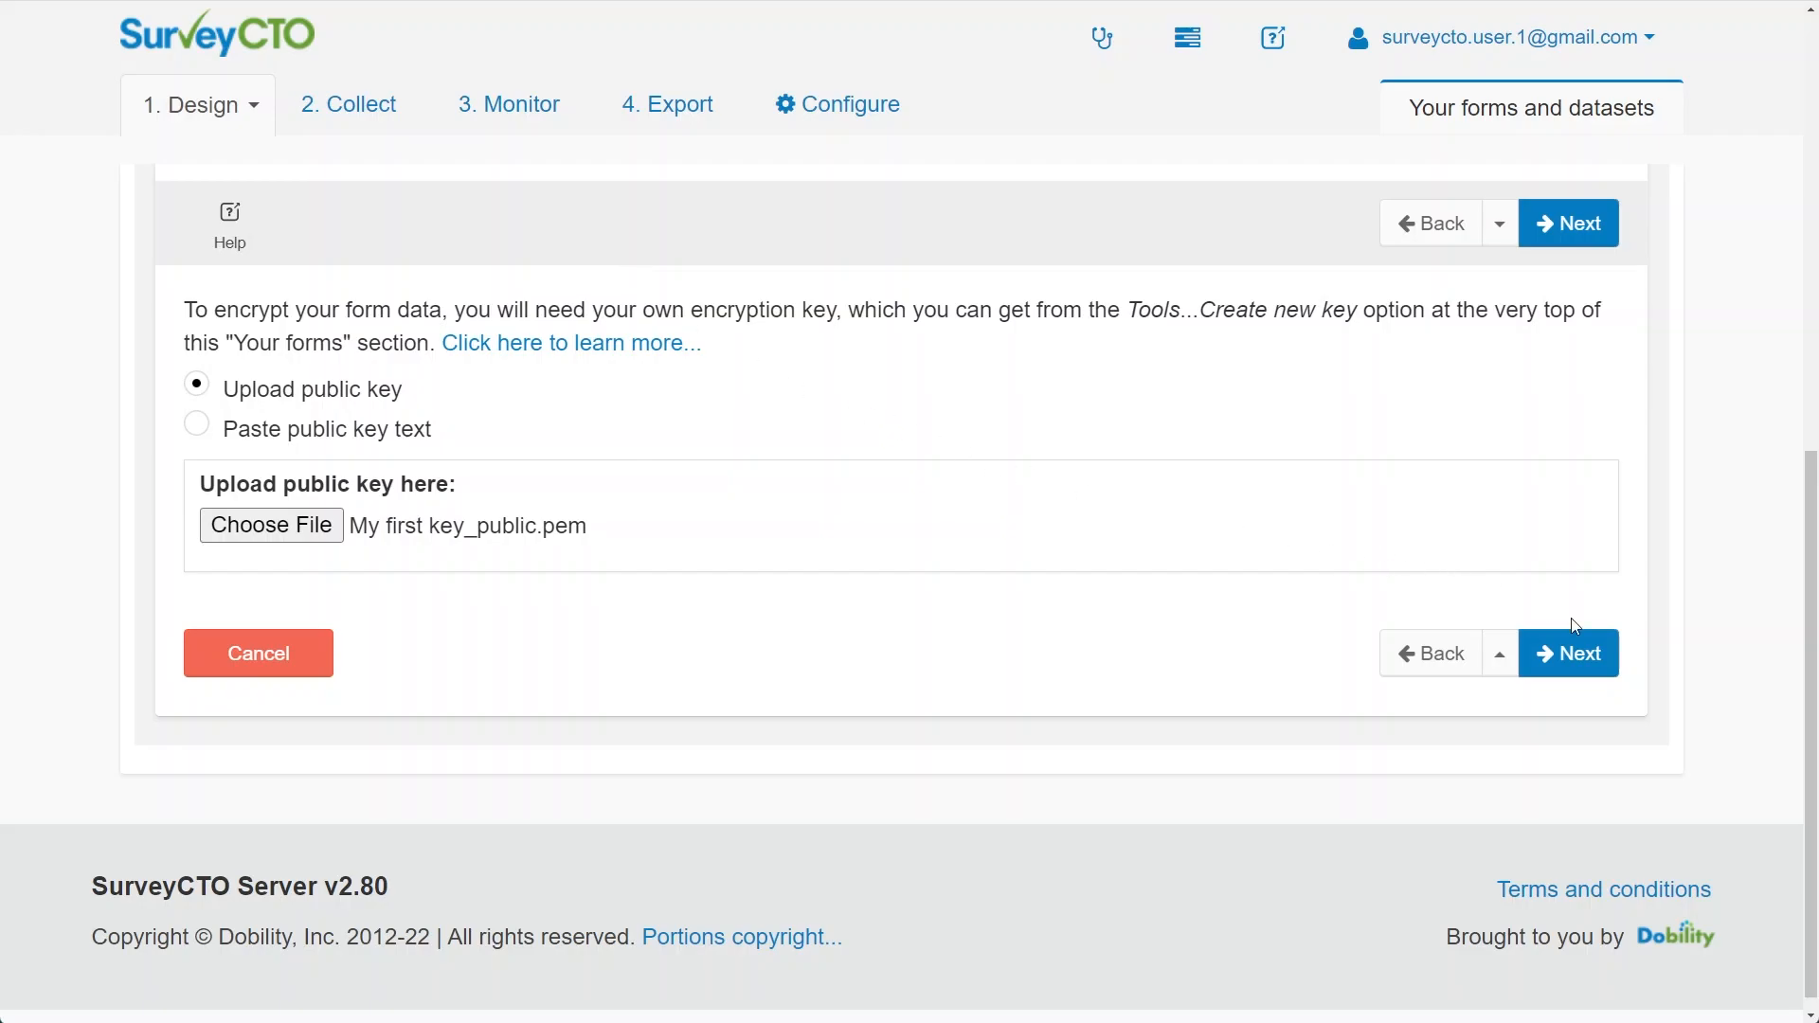
pyautogui.click(1567, 223)
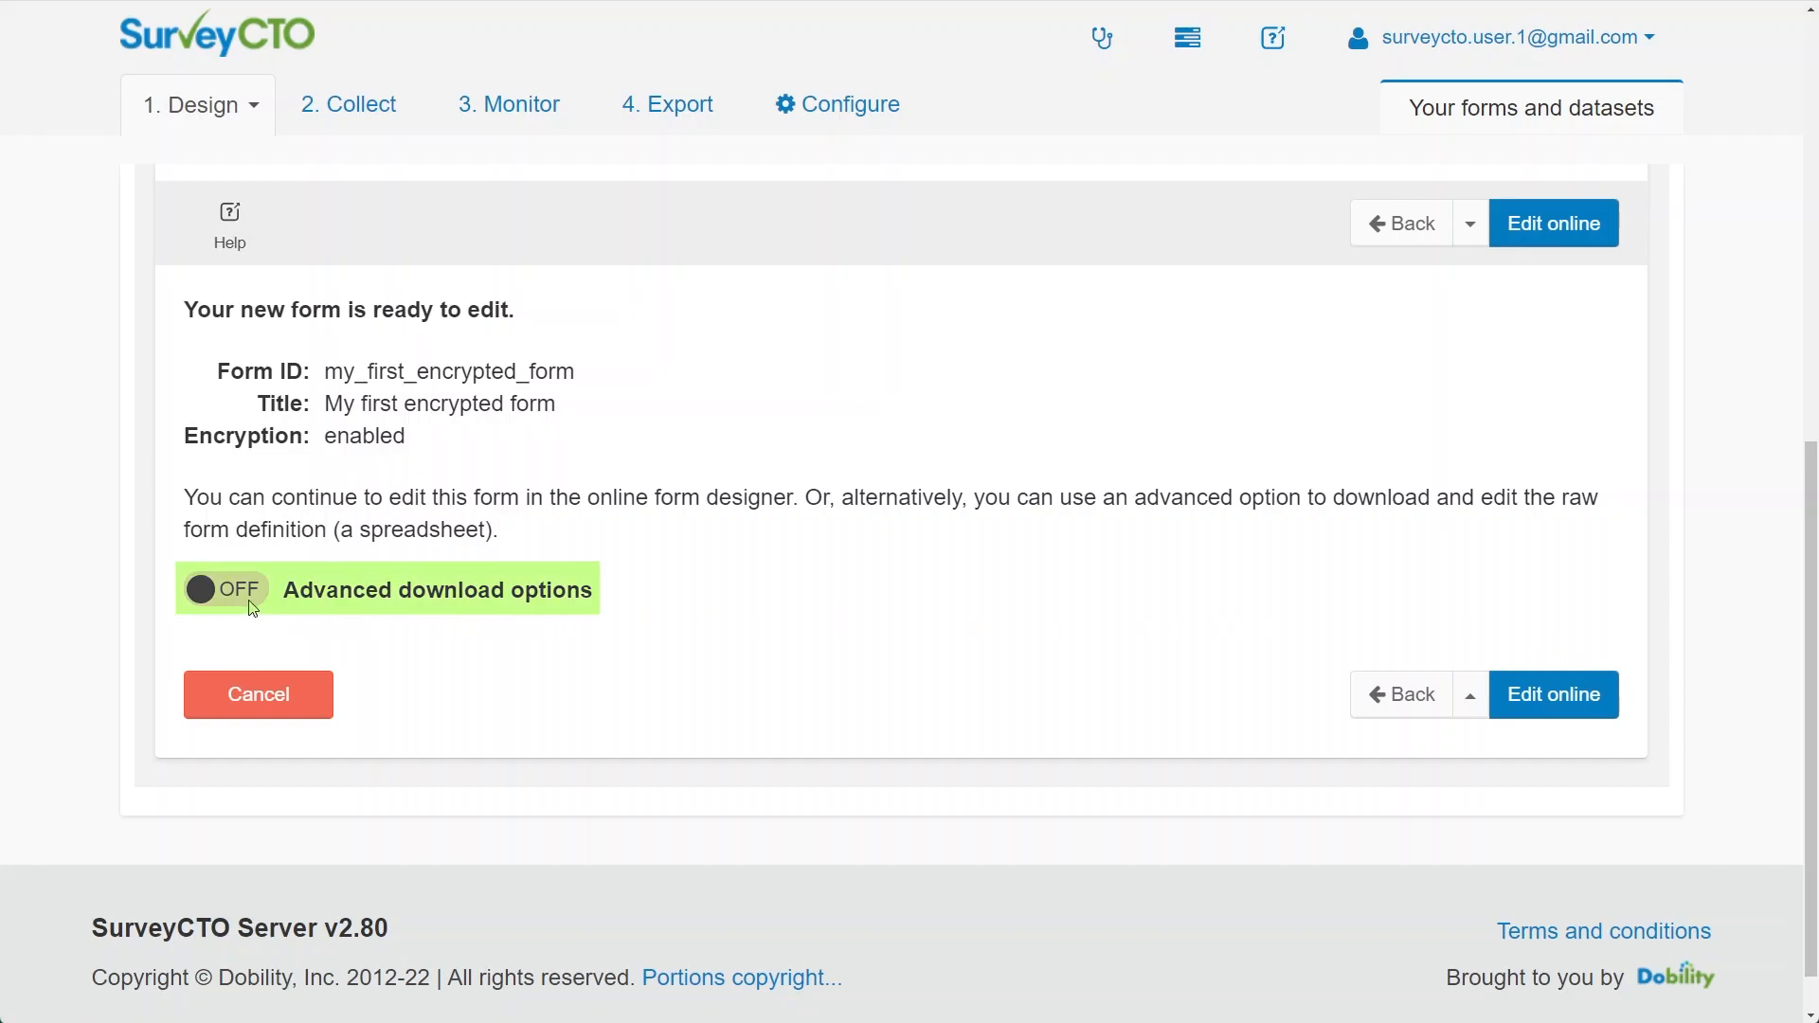
# Reveal the advanced download options for the form definition
pyautogui.click(222, 589)
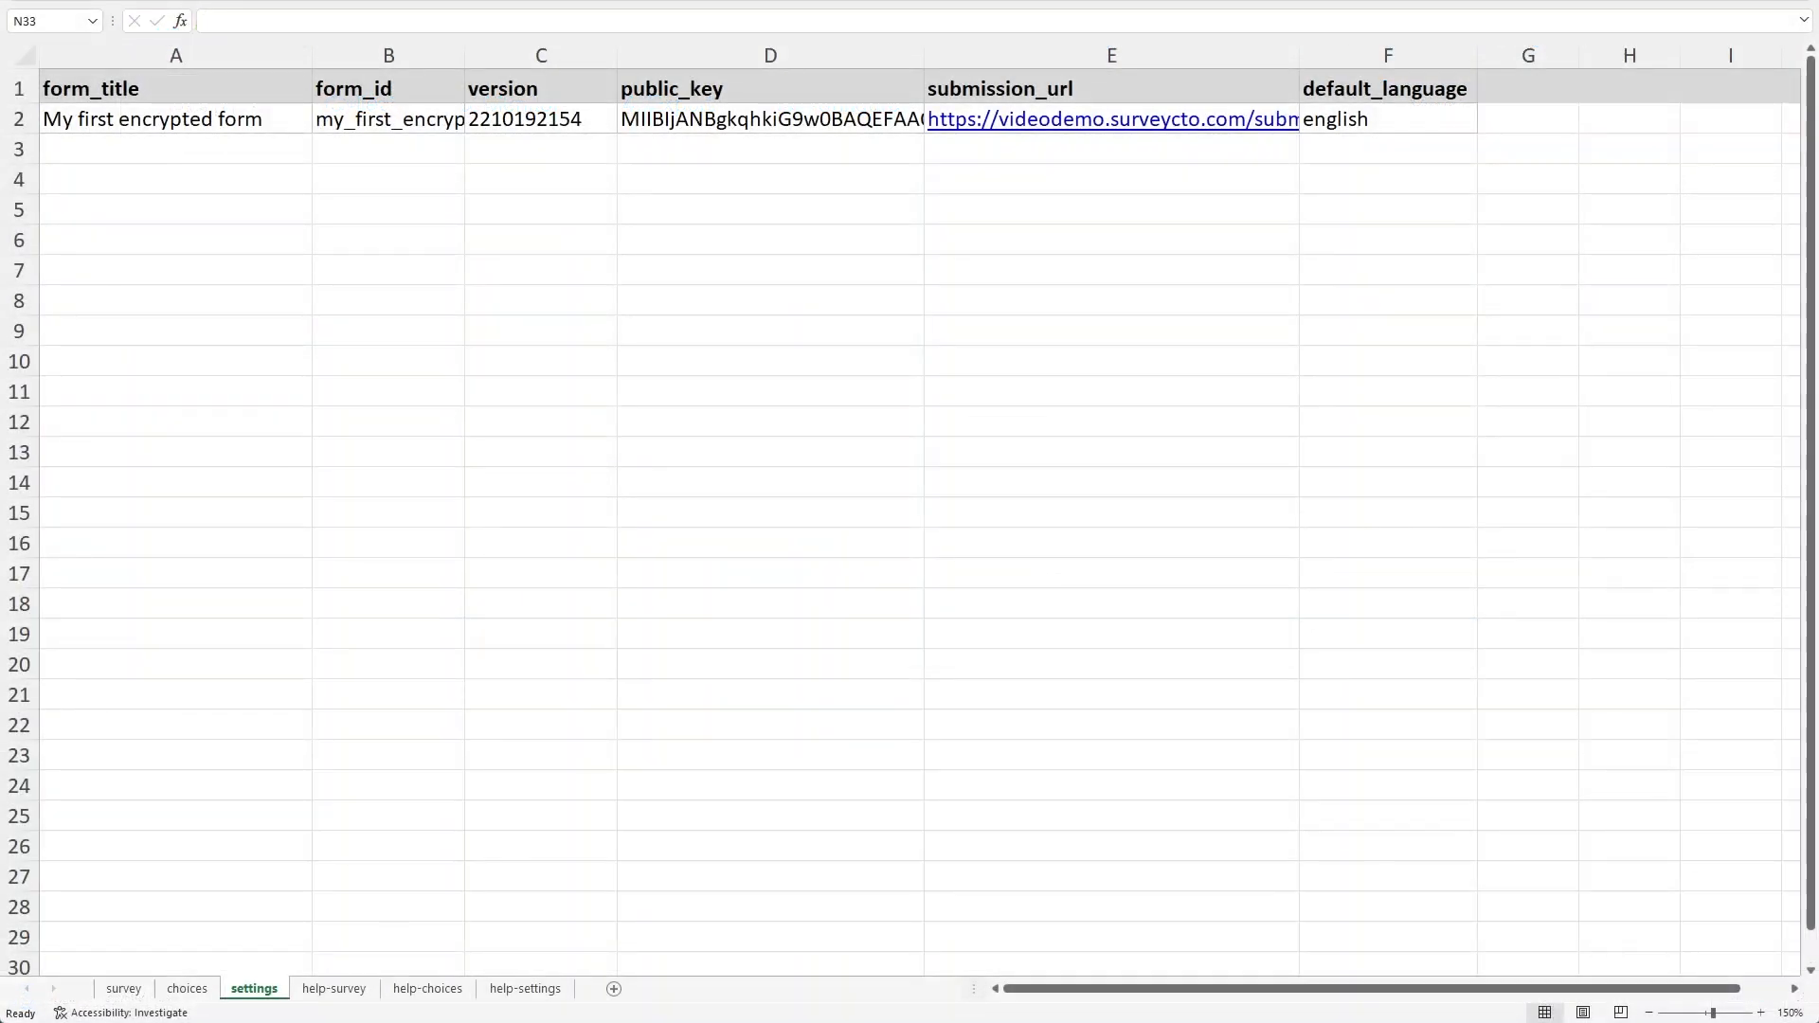
pyautogui.moveTo(1721, 524)
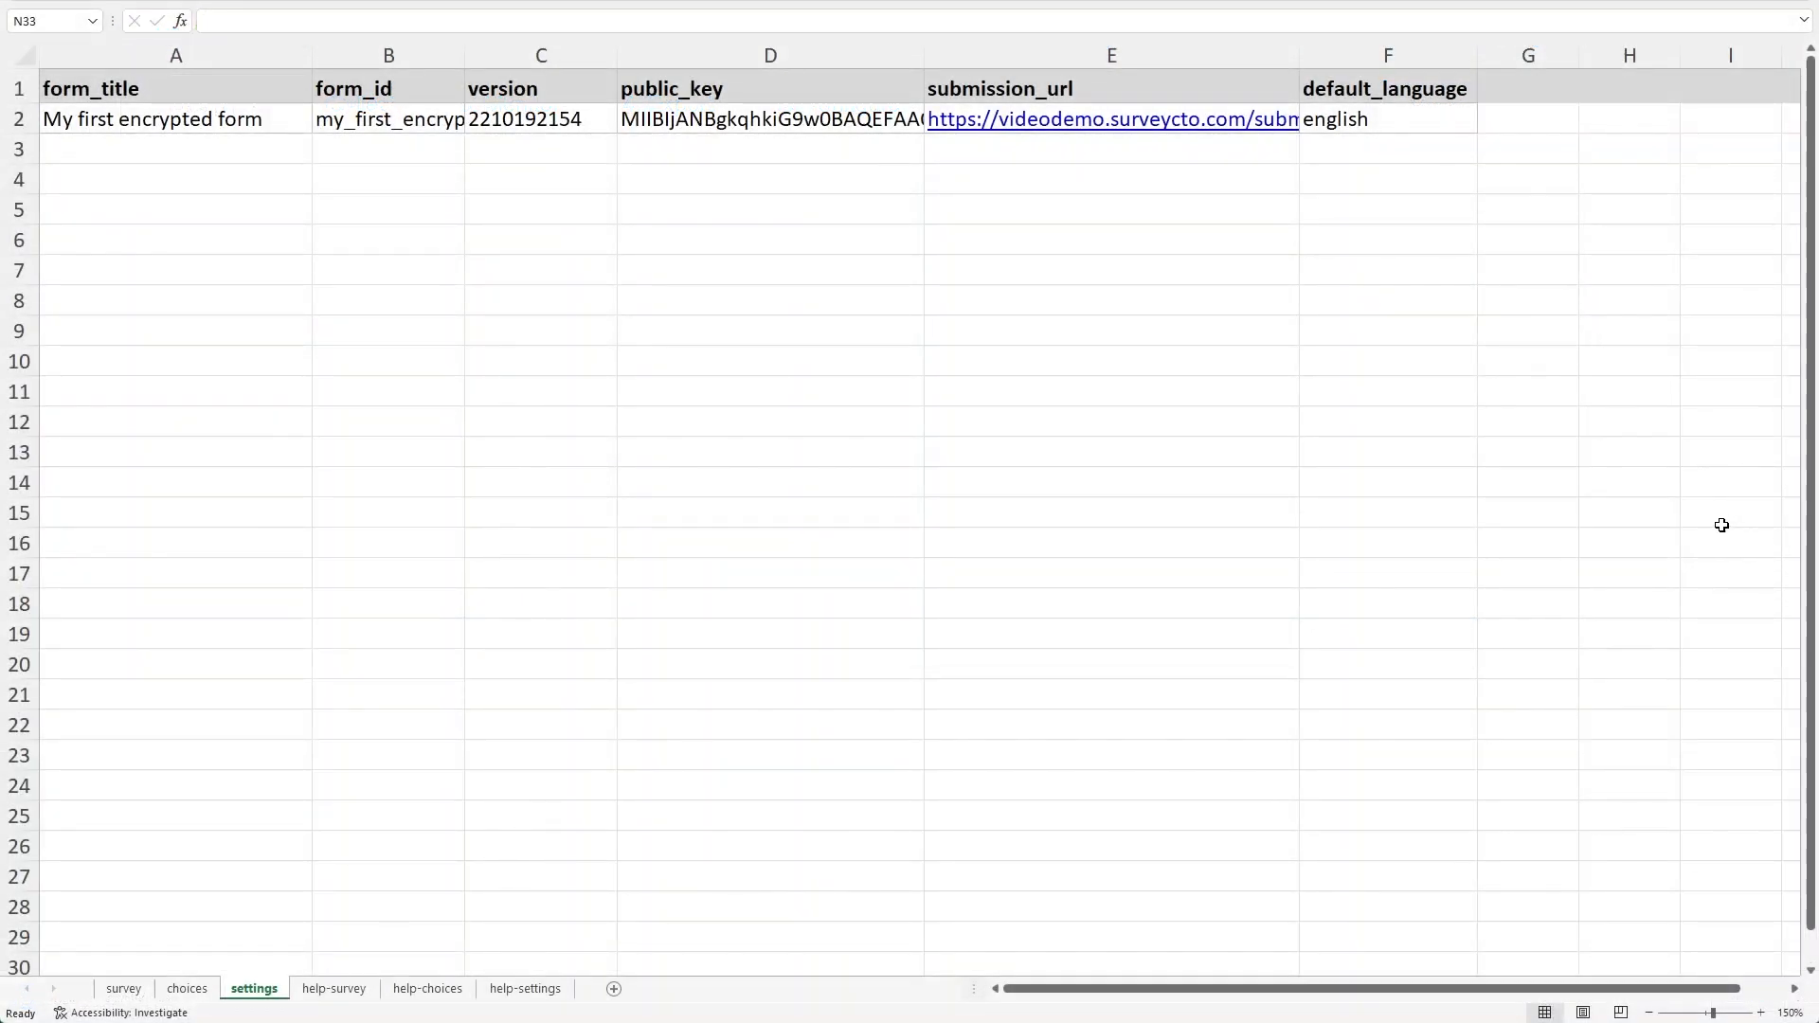
# Check the public_key value in cell D2, then view the survey sheet
pyautogui.click(770, 54)
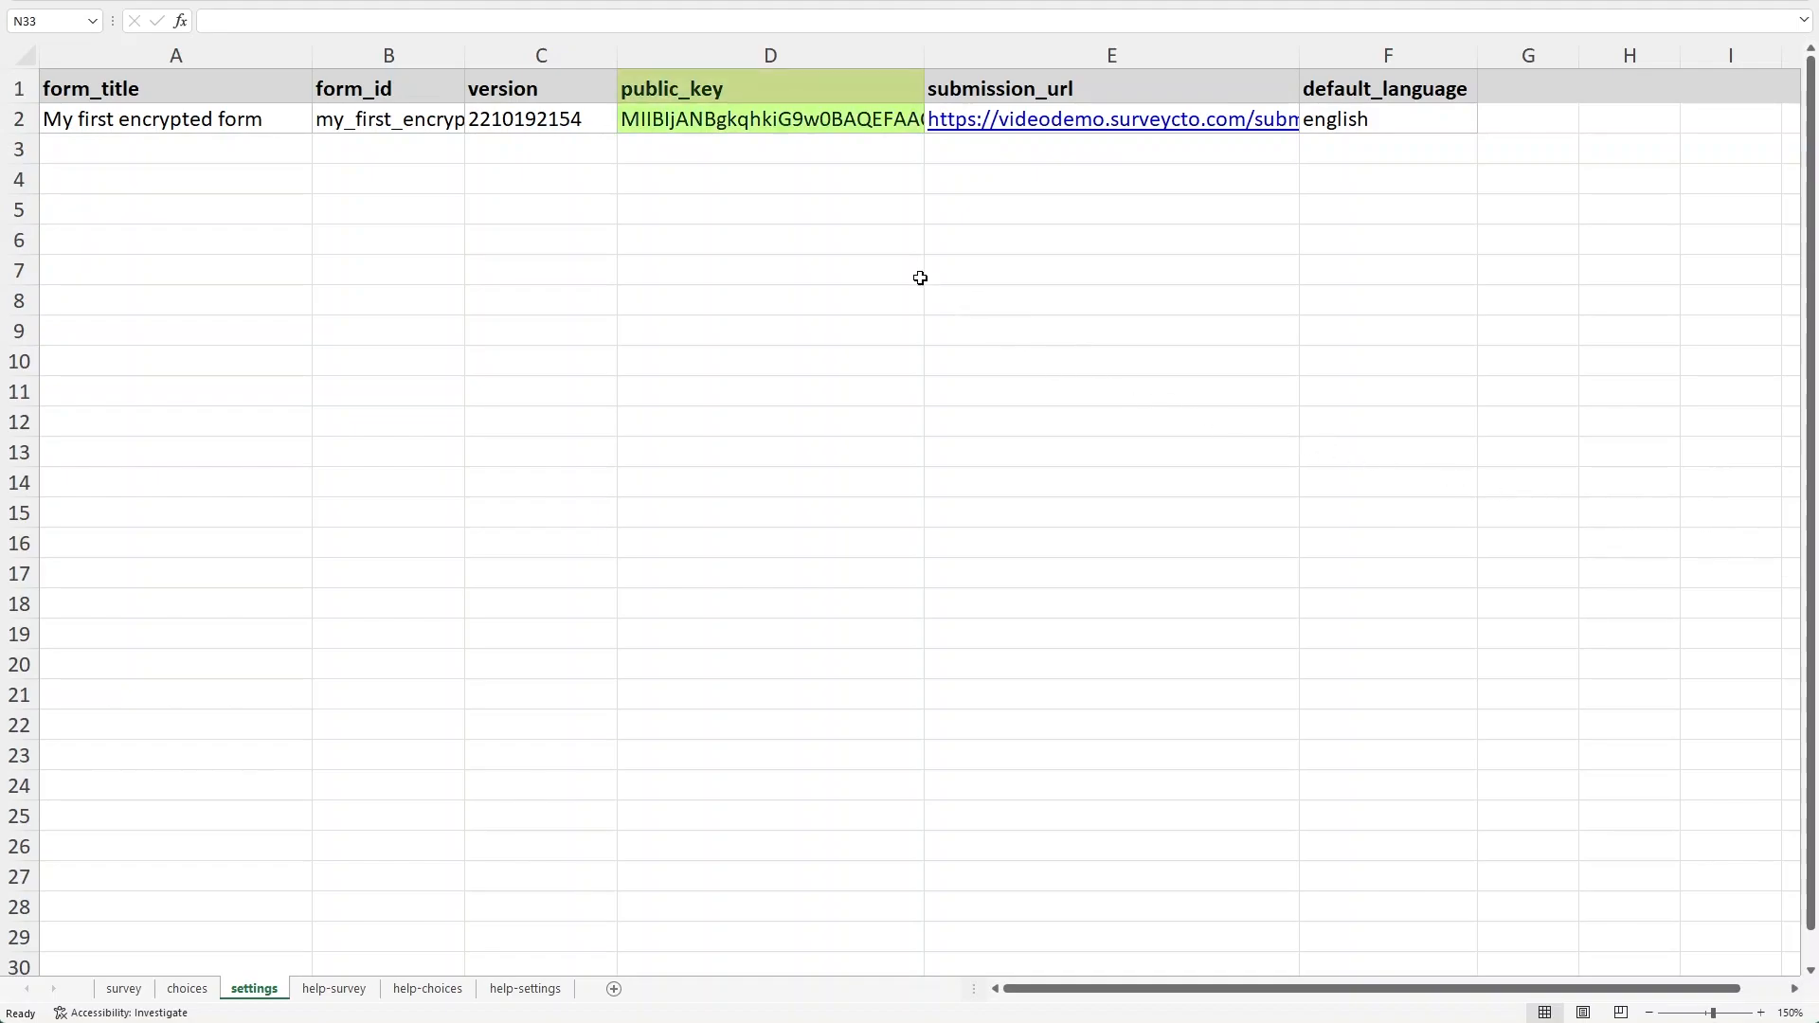
pyautogui.click(770, 118)
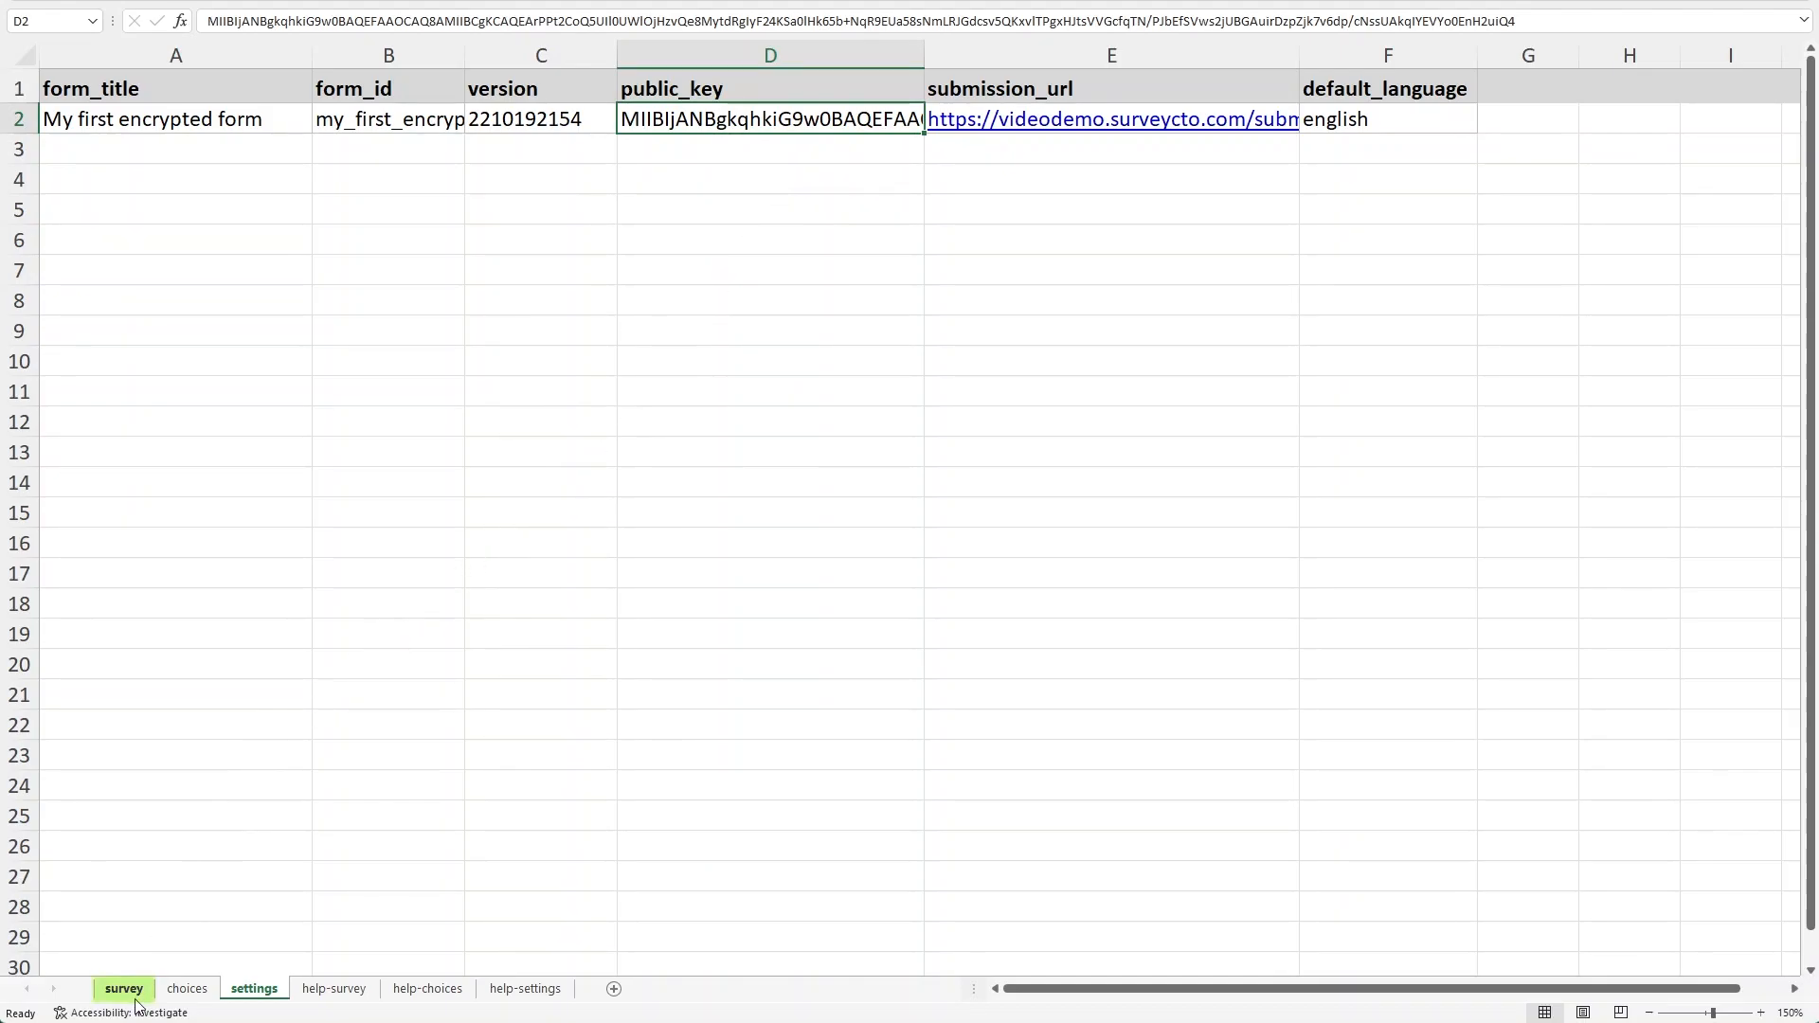
pyautogui.click(123, 988)
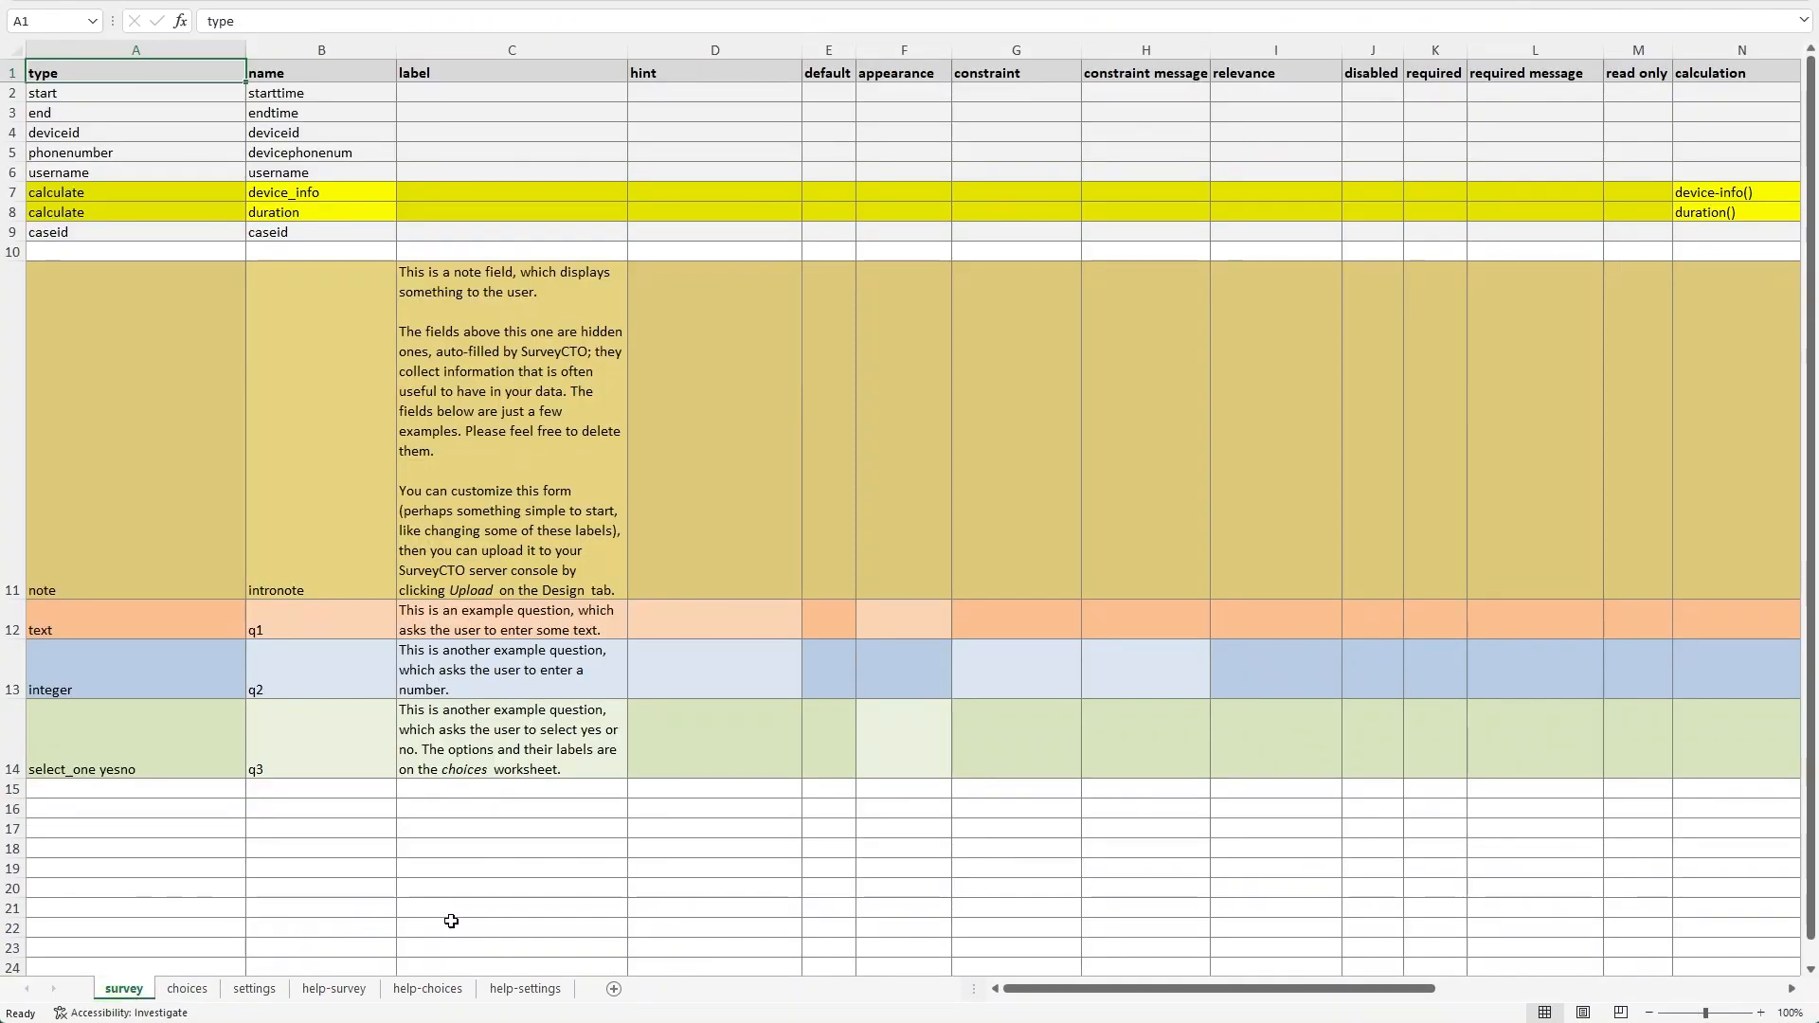